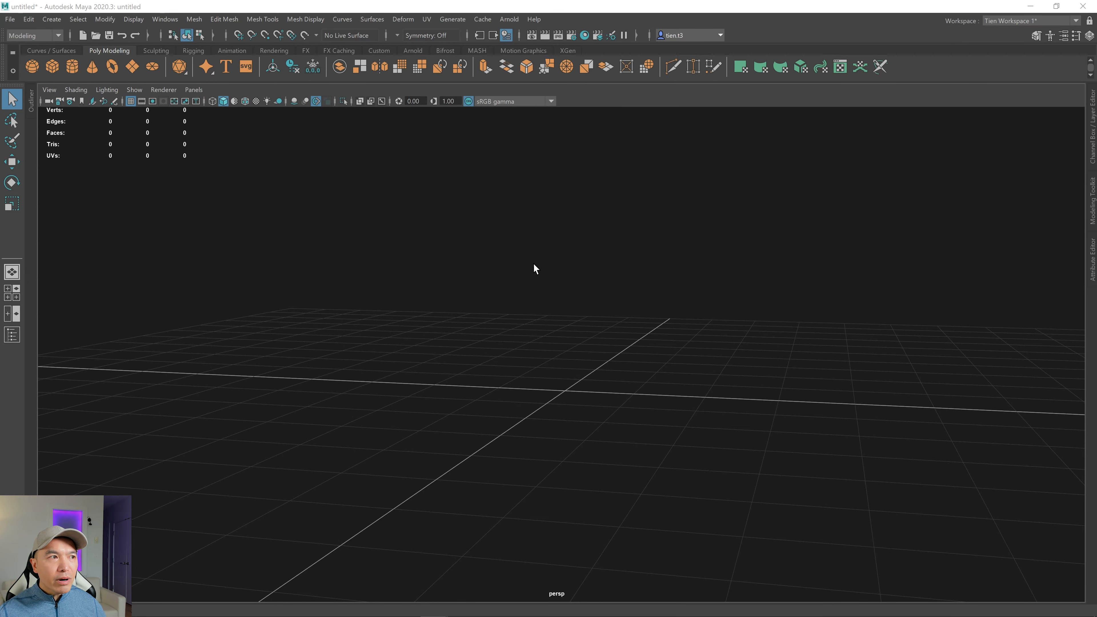
mouse_move(525, 252)
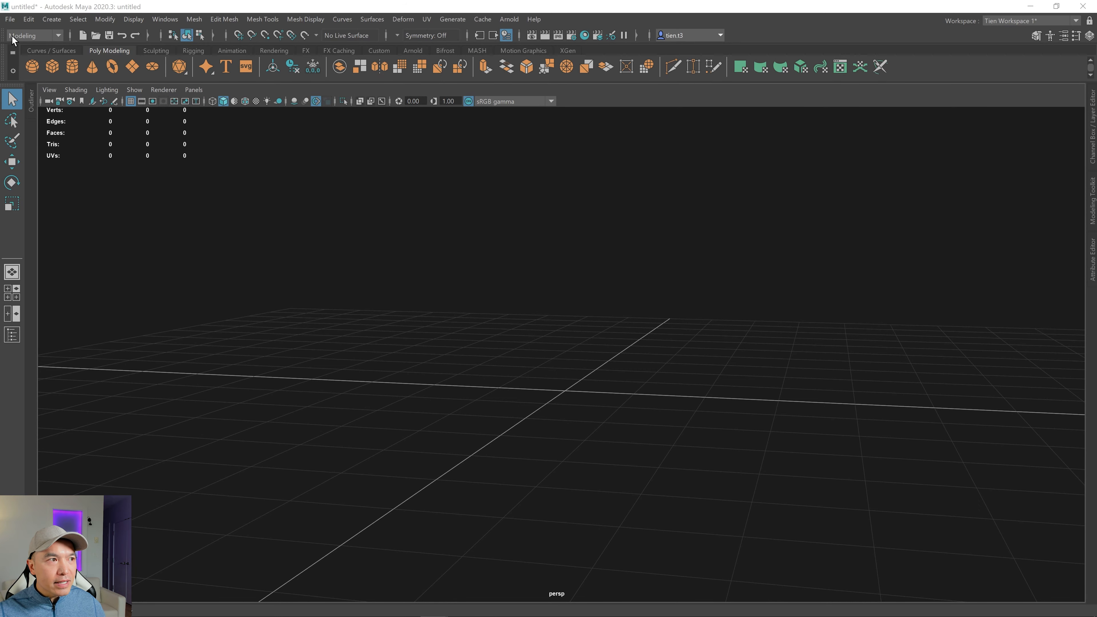
- Choose F:\Unity_Projects\Digital Dreambox Tutorials as the Unity project via Send To Unity > Set Unity Project
left_click(10, 19)
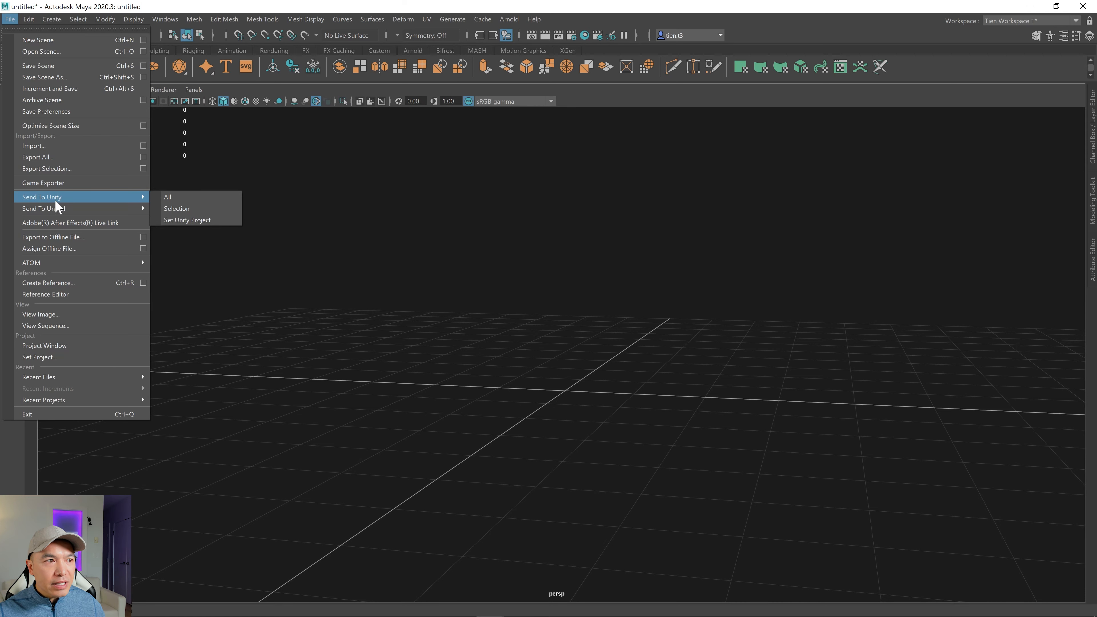
mouse_move(187, 219)
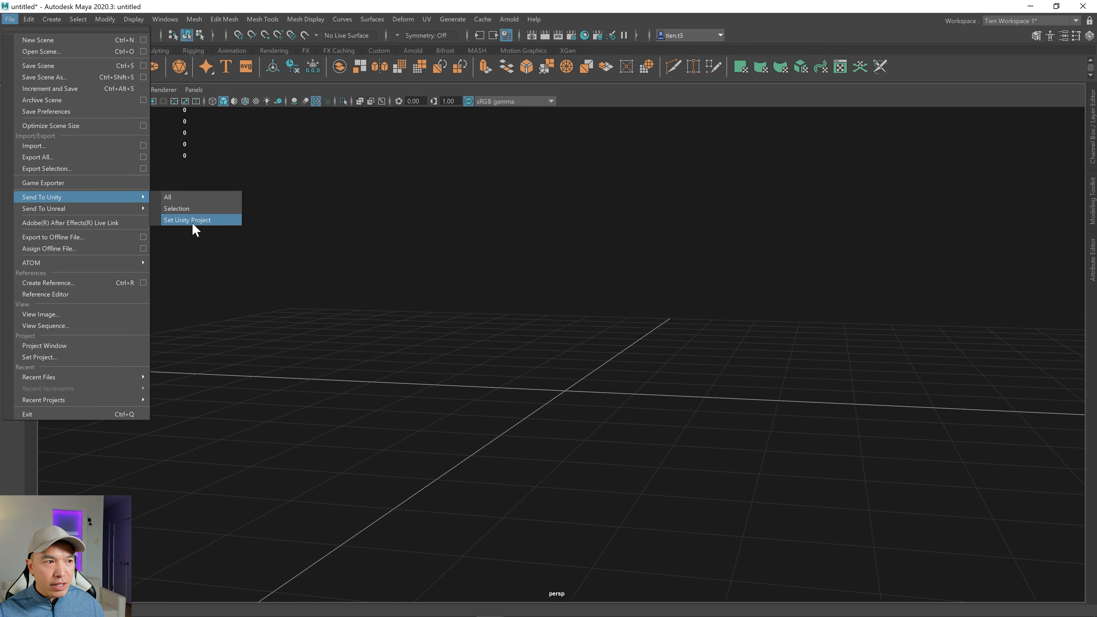
left_click(187, 219)
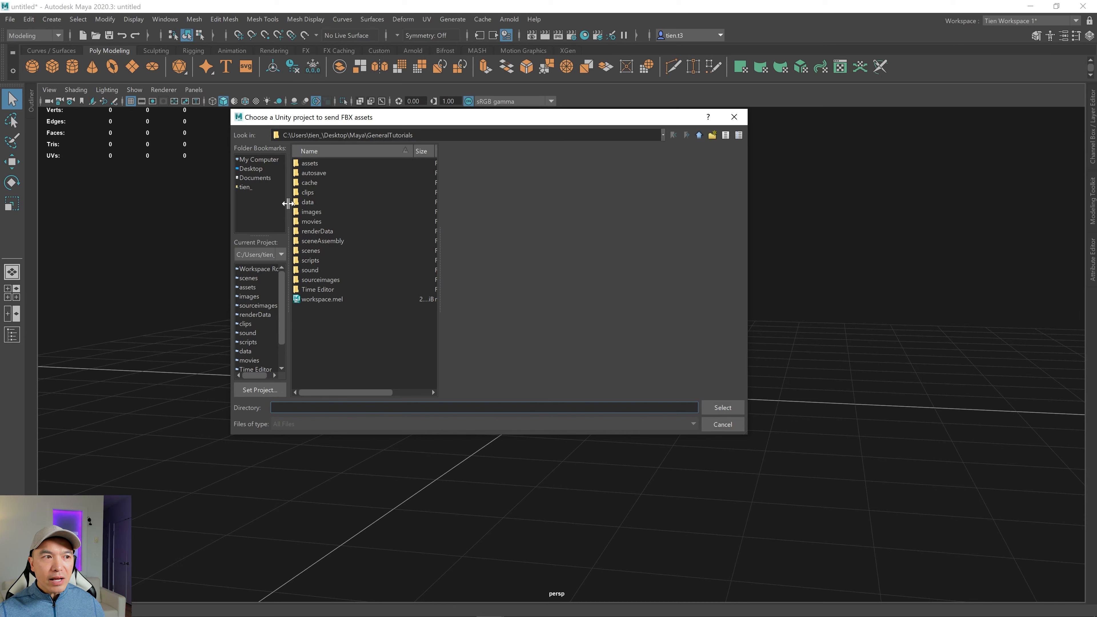
mouse_move(275, 180)
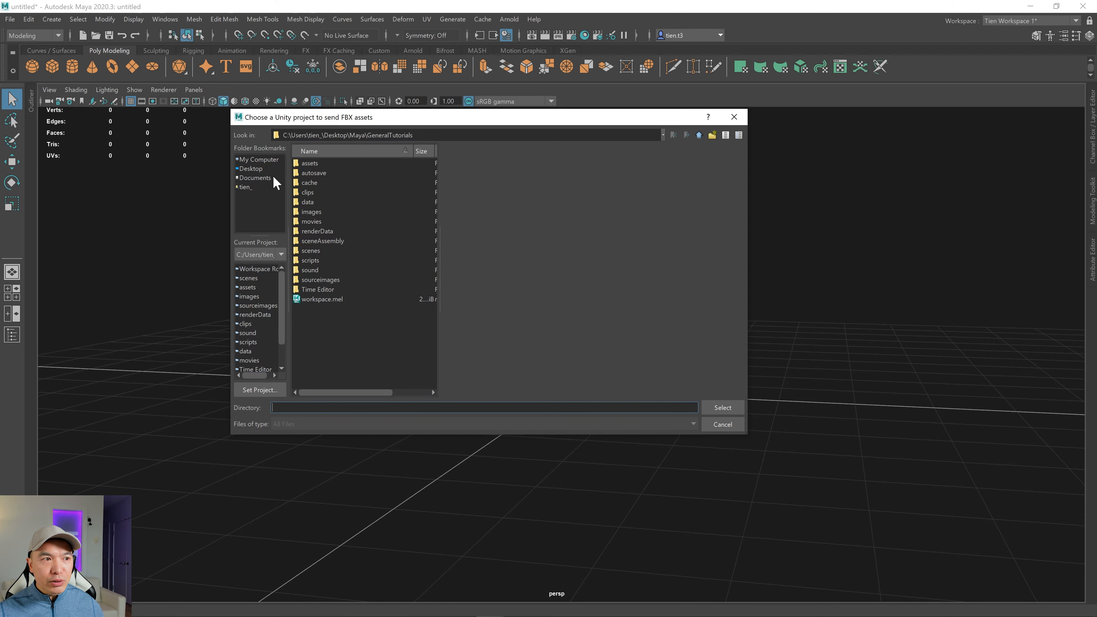
left_click(259, 160)
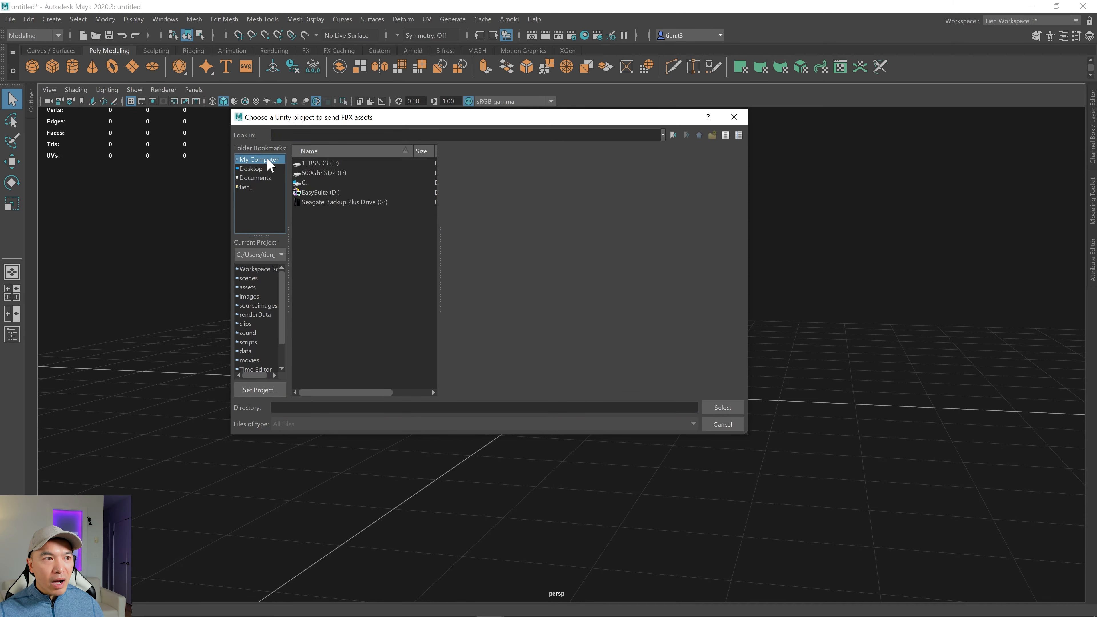
double_click(319, 163)
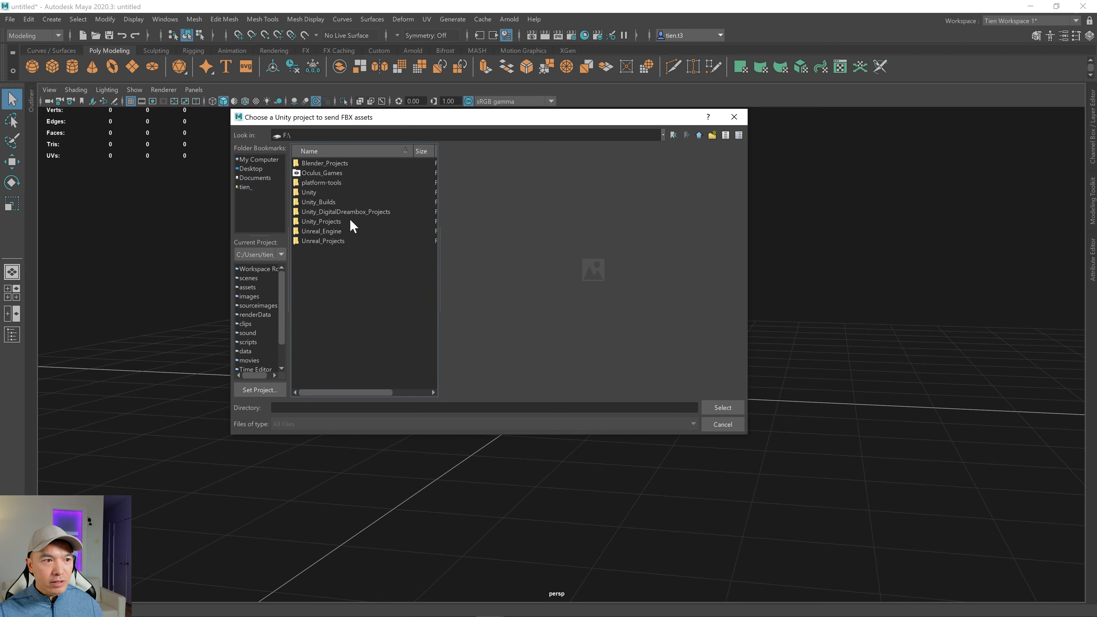
double_click(321, 221)
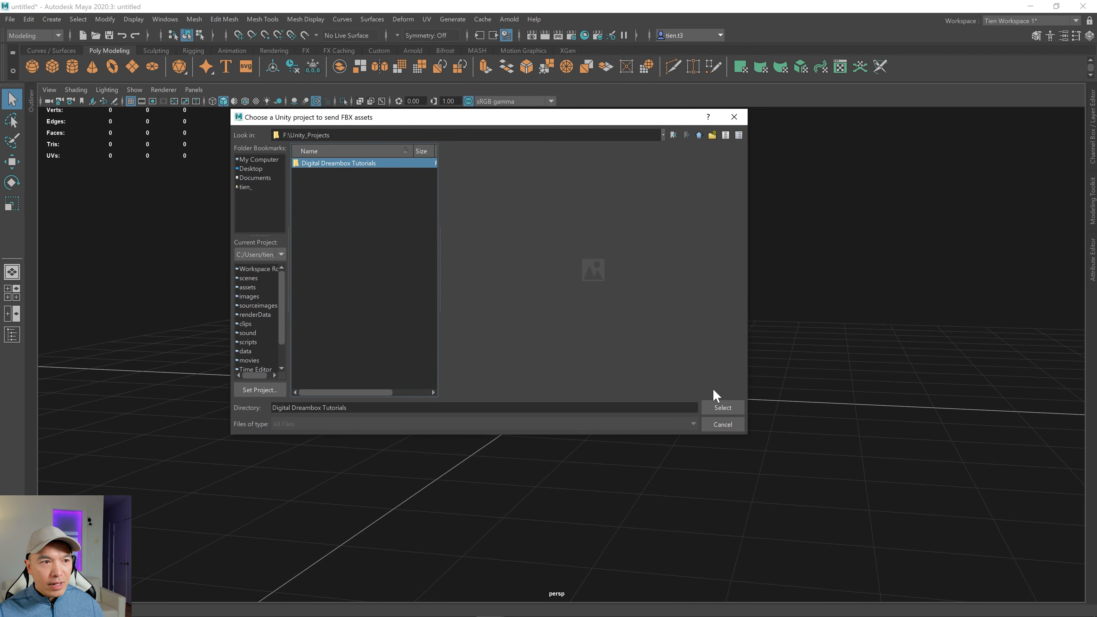
mouse_move(723, 407)
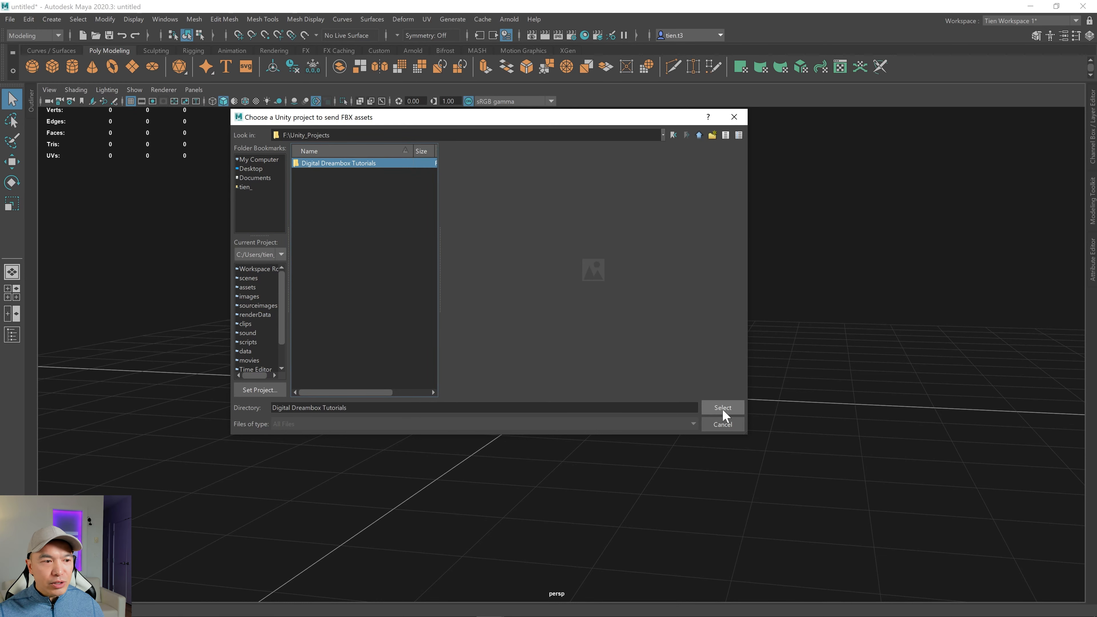
left_click(722, 407)
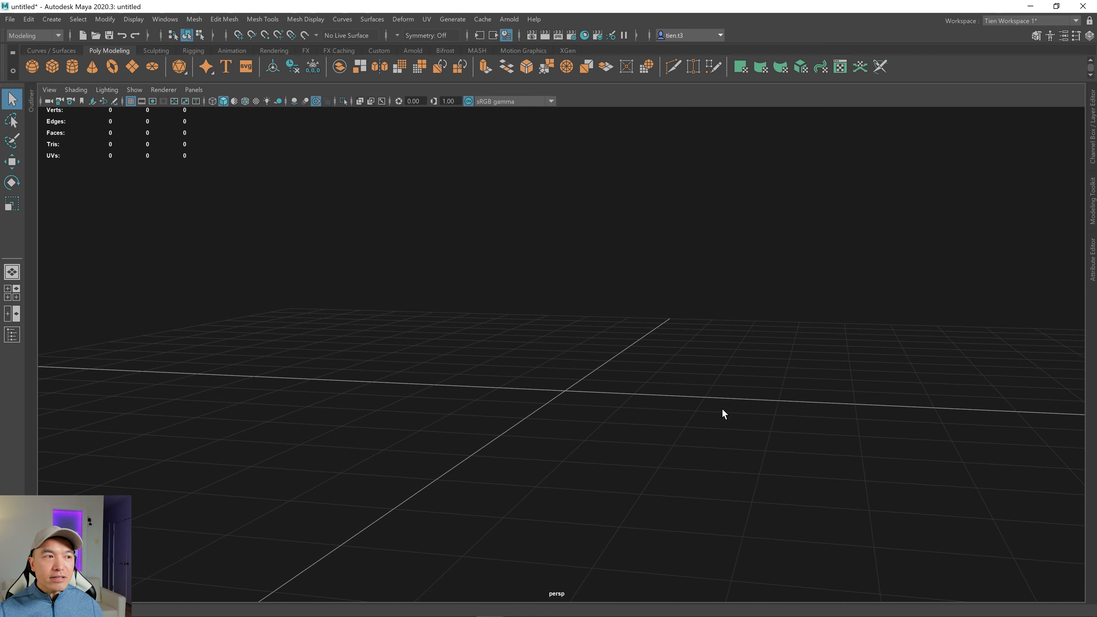
mouse_move(698, 419)
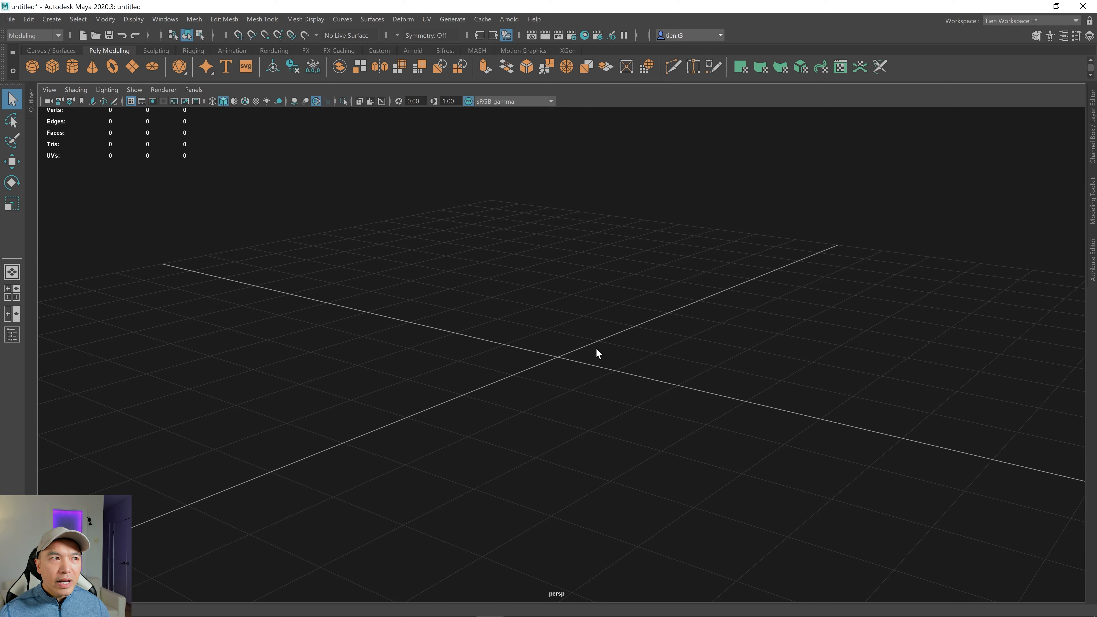
- Note 'Matching Scale', then create a default polygon cube pCube1 at the origin
type("Matching S")
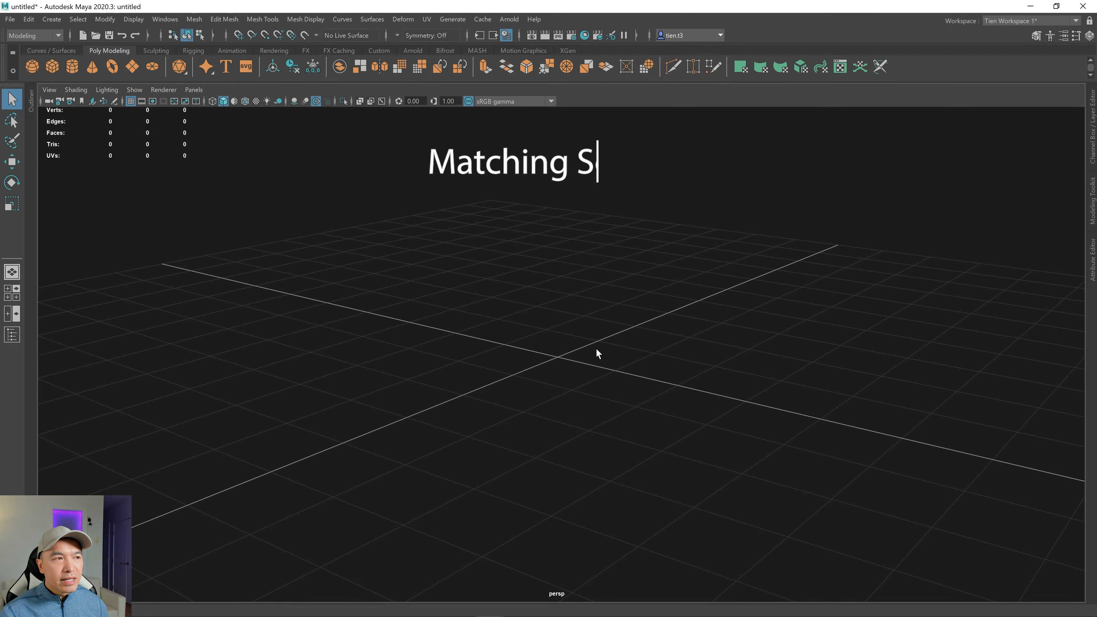
type("cale")
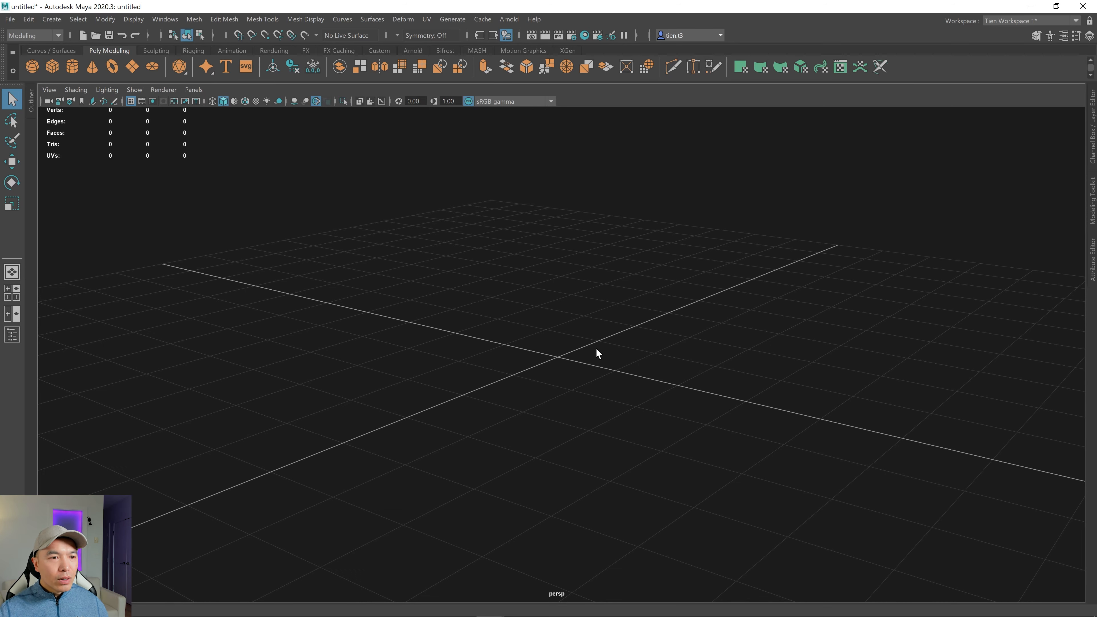
mouse_move(517, 359)
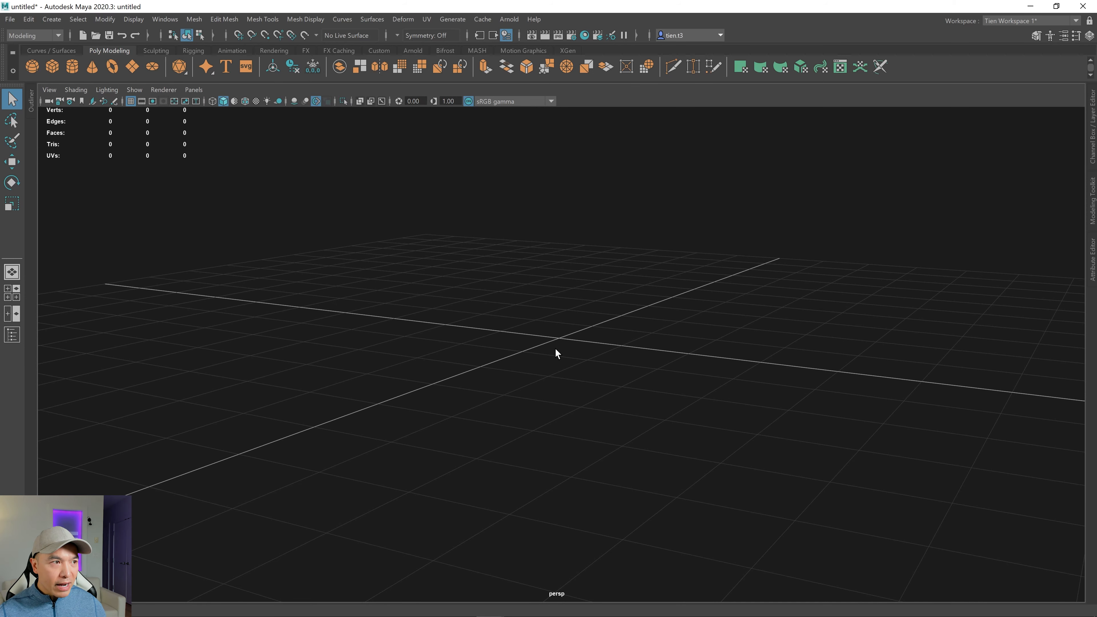
mouse_move(53, 66)
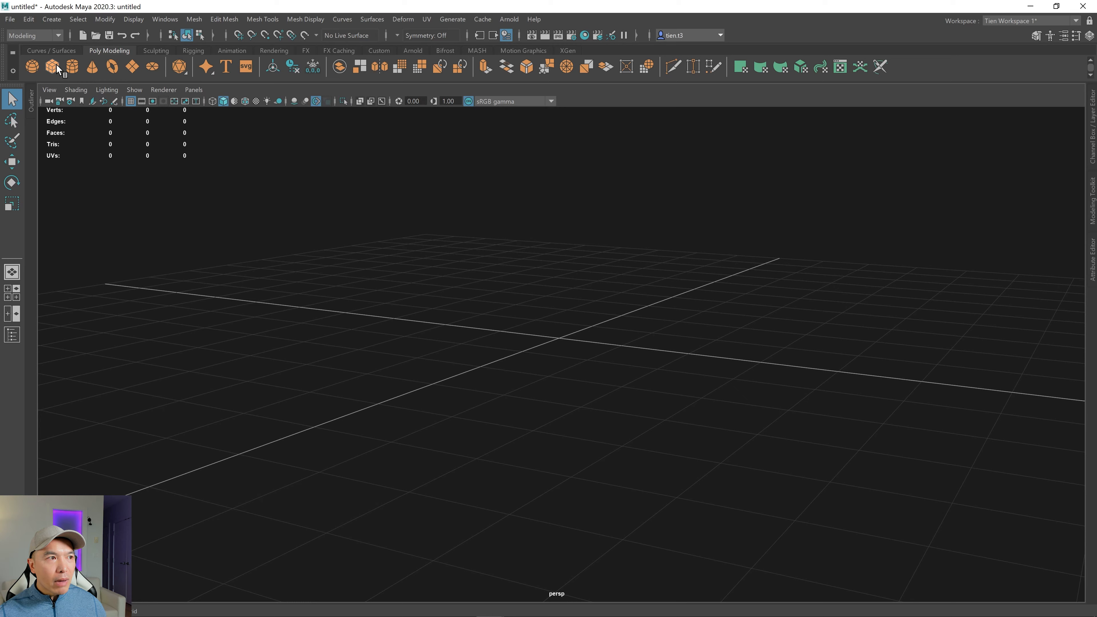
left_click(53, 66)
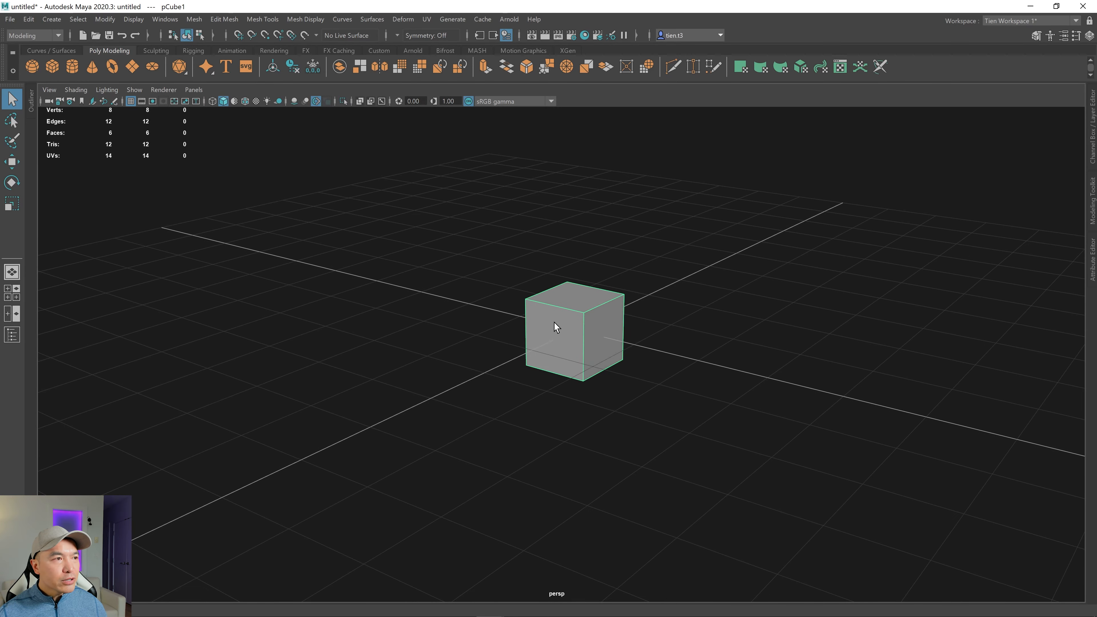
mouse_move(730, 375)
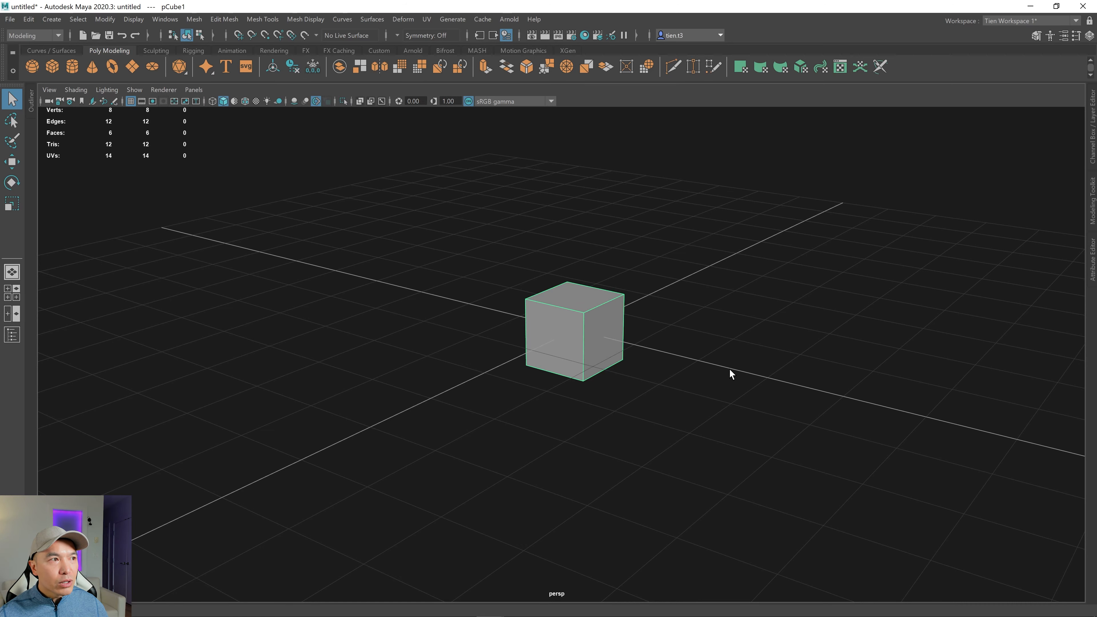
- Export the selected cube as MayaCube1.fbx into Assets\Meshes with units scale factor 1.0
left_click(9, 19)
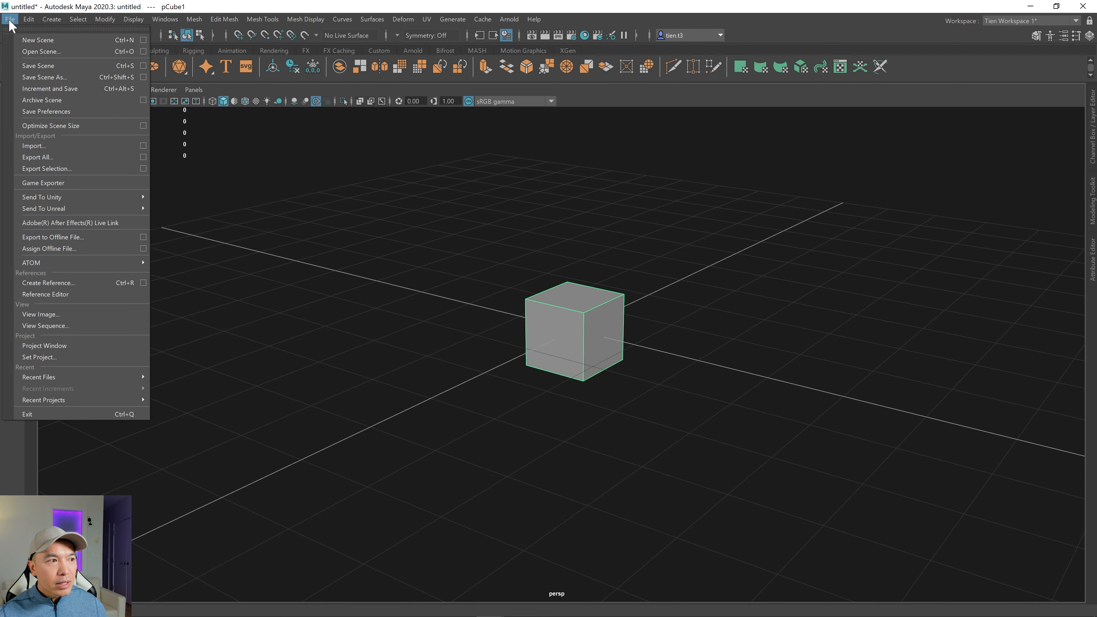
mouse_move(56, 196)
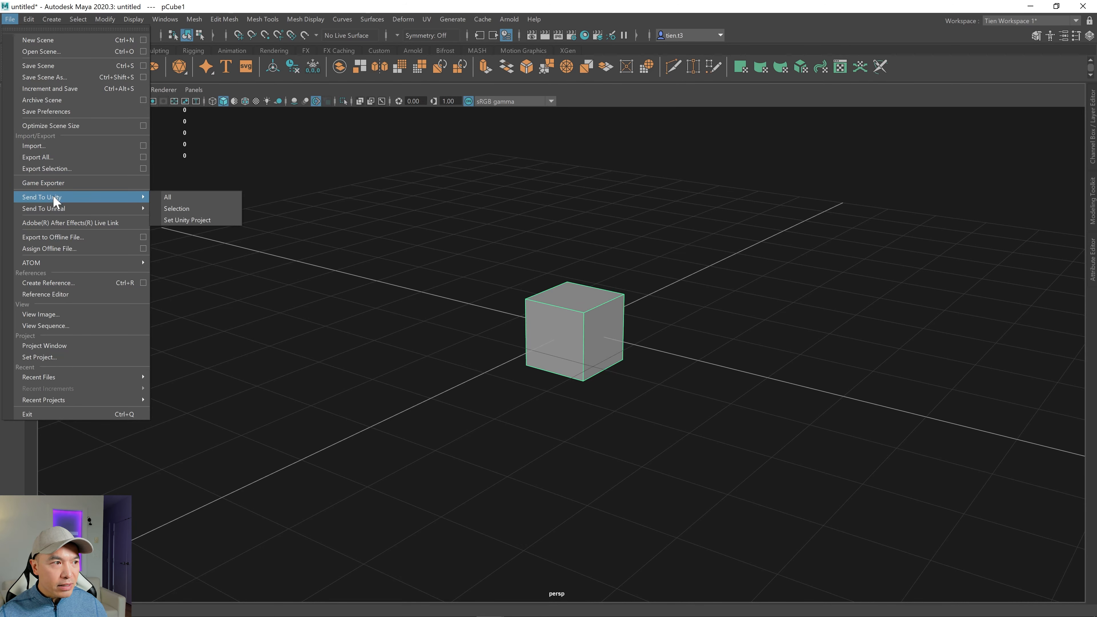
mouse_move(43, 208)
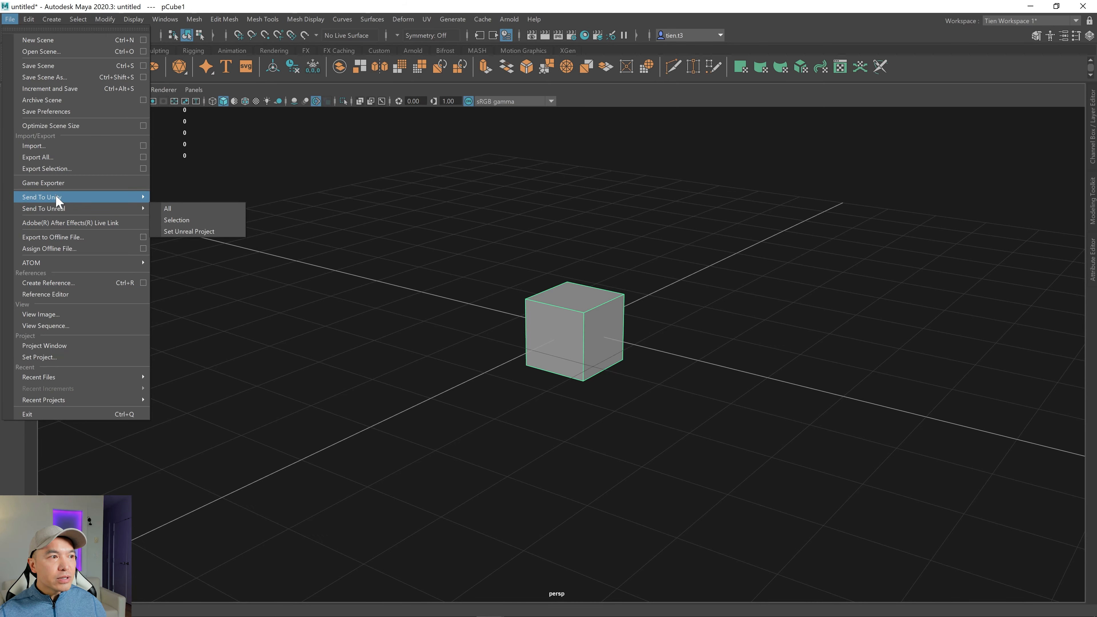
mouse_move(41, 197)
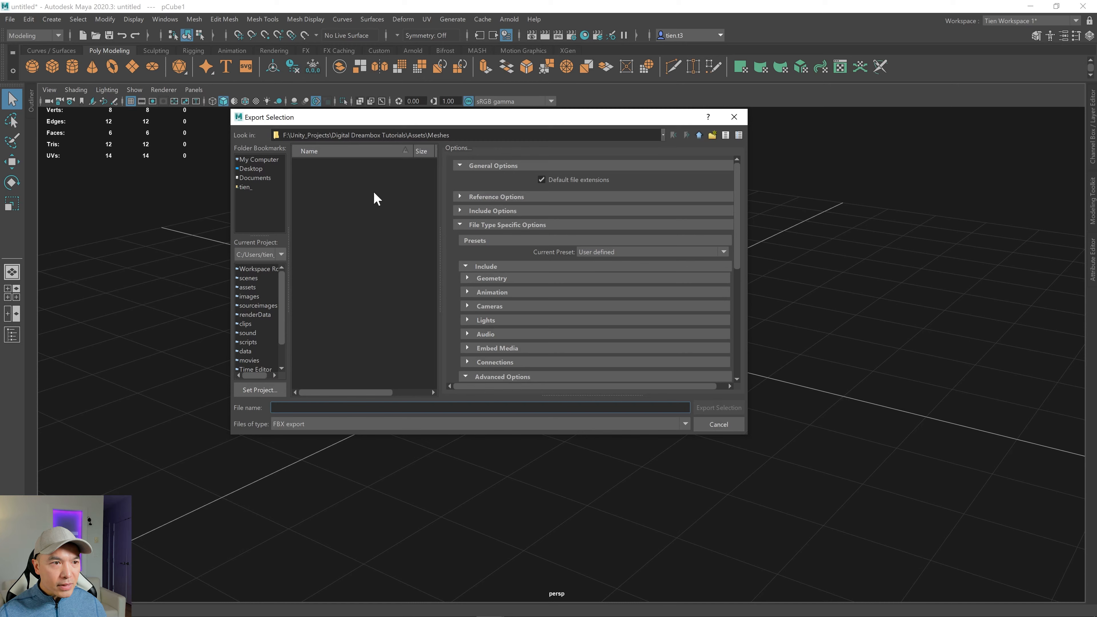
mouse_move(621, 394)
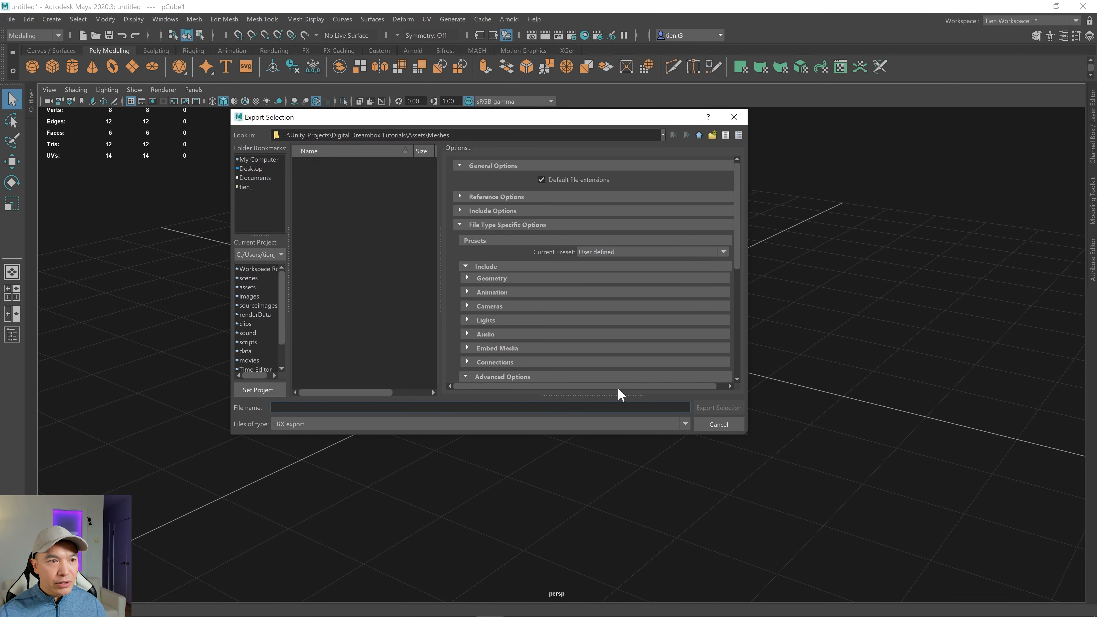
mouse_move(648, 192)
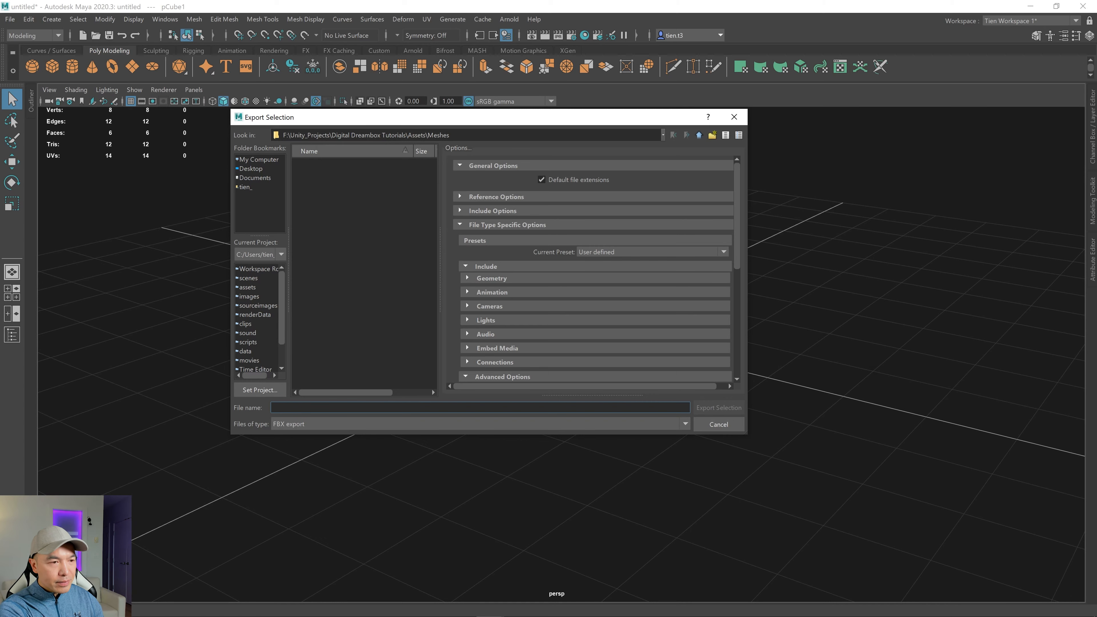
type("Maya")
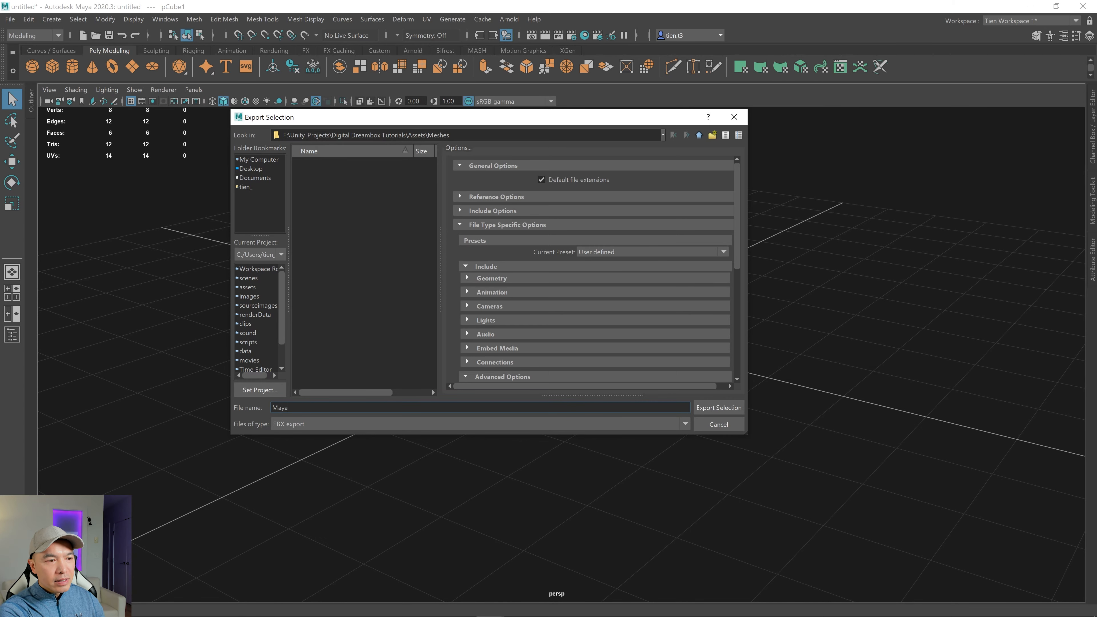
type("Cube")
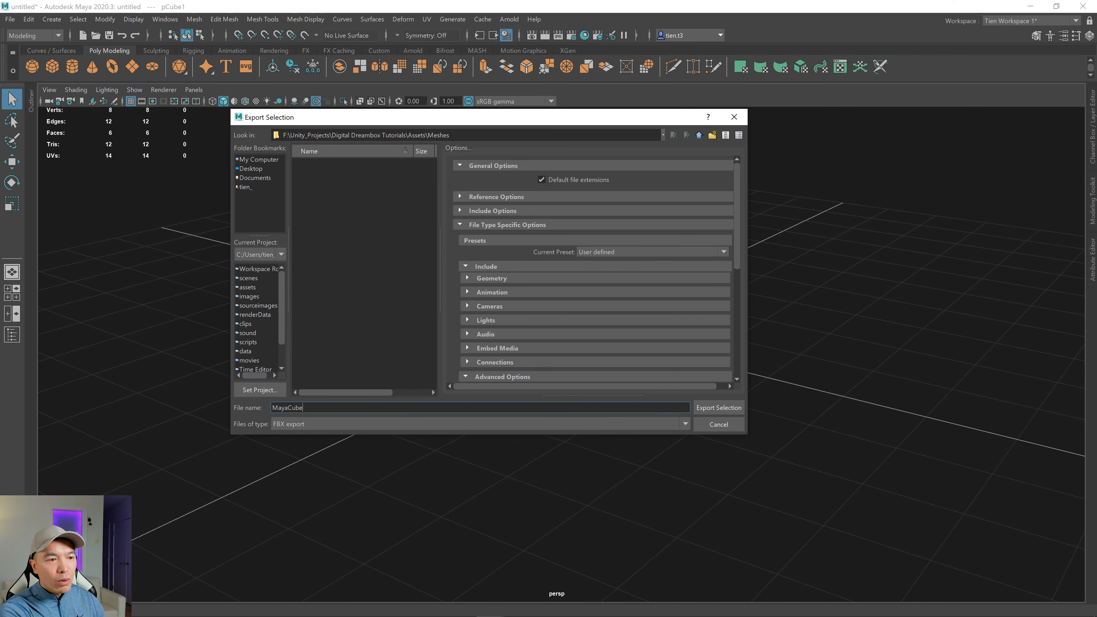
type("1")
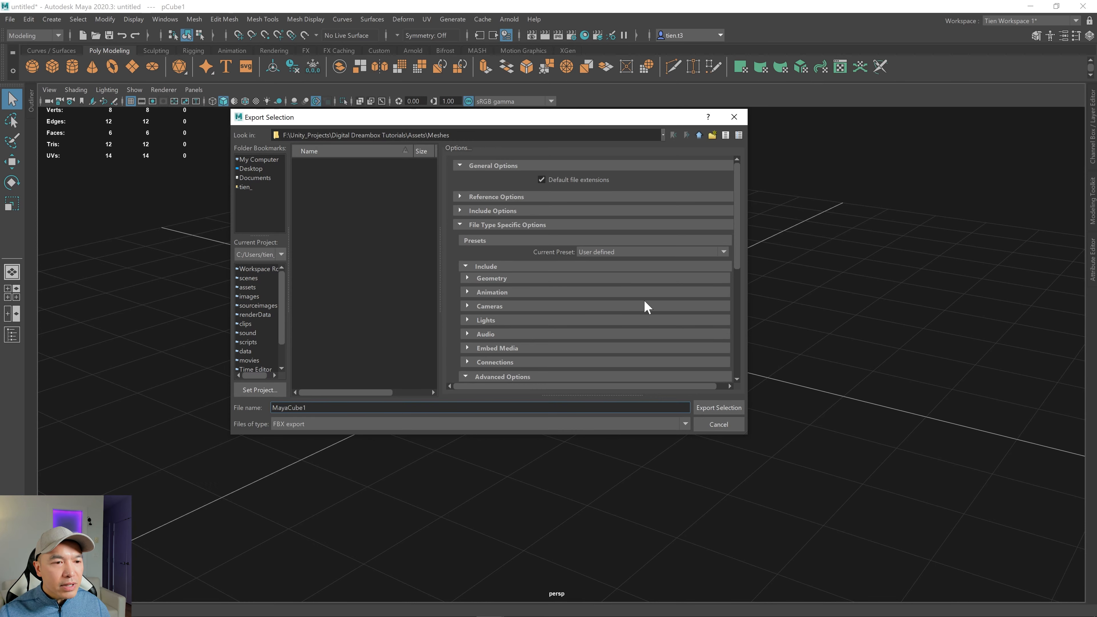
scroll("down", 3)
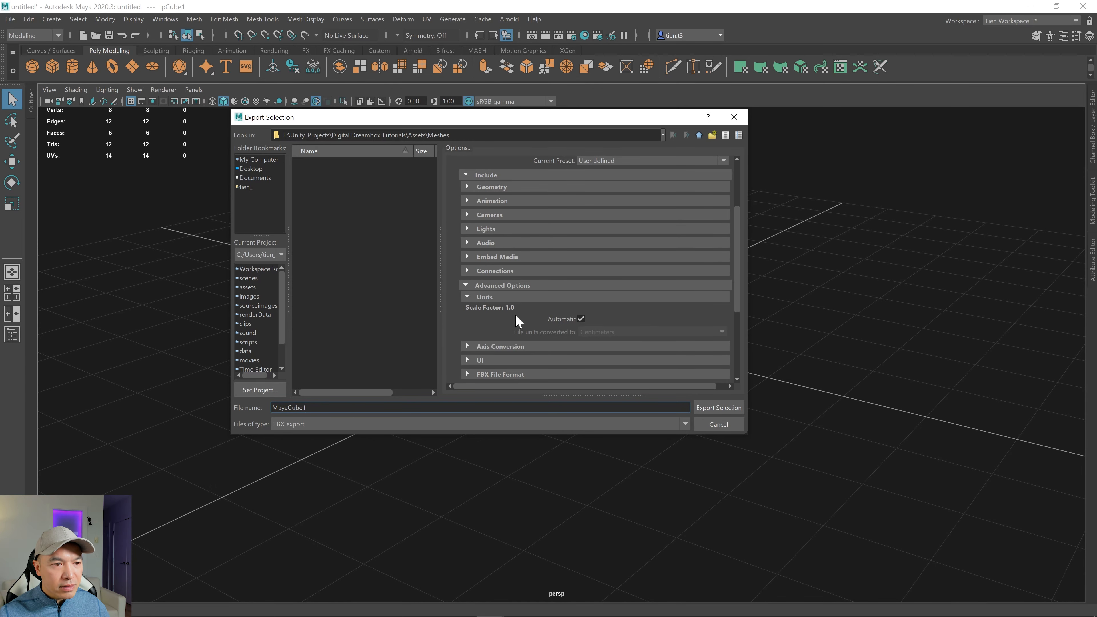
mouse_move(576, 321)
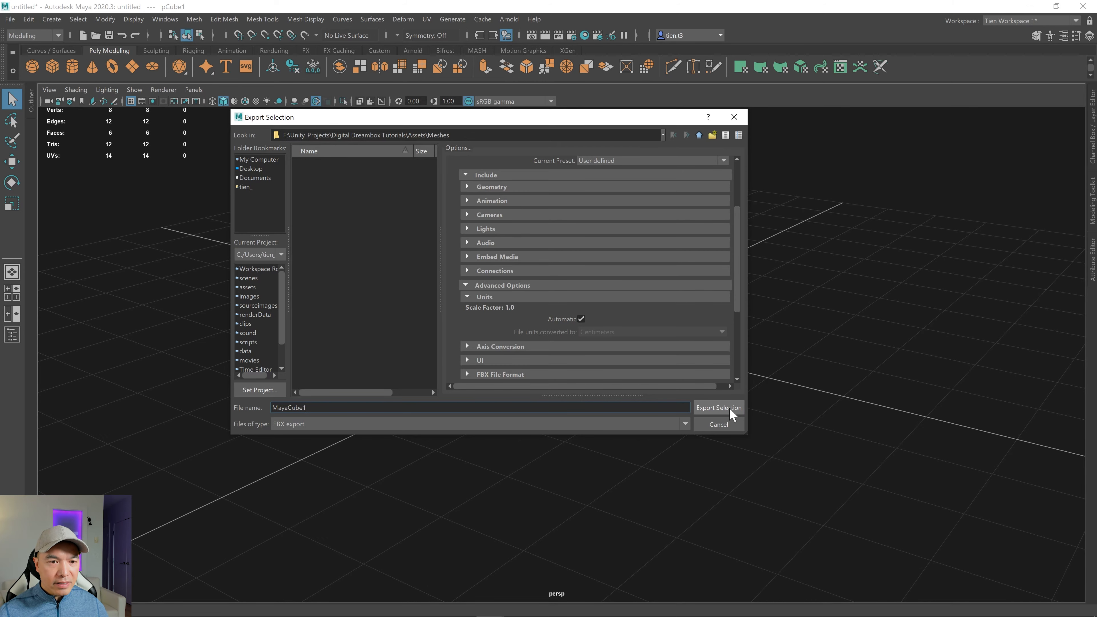
left_click(718, 408)
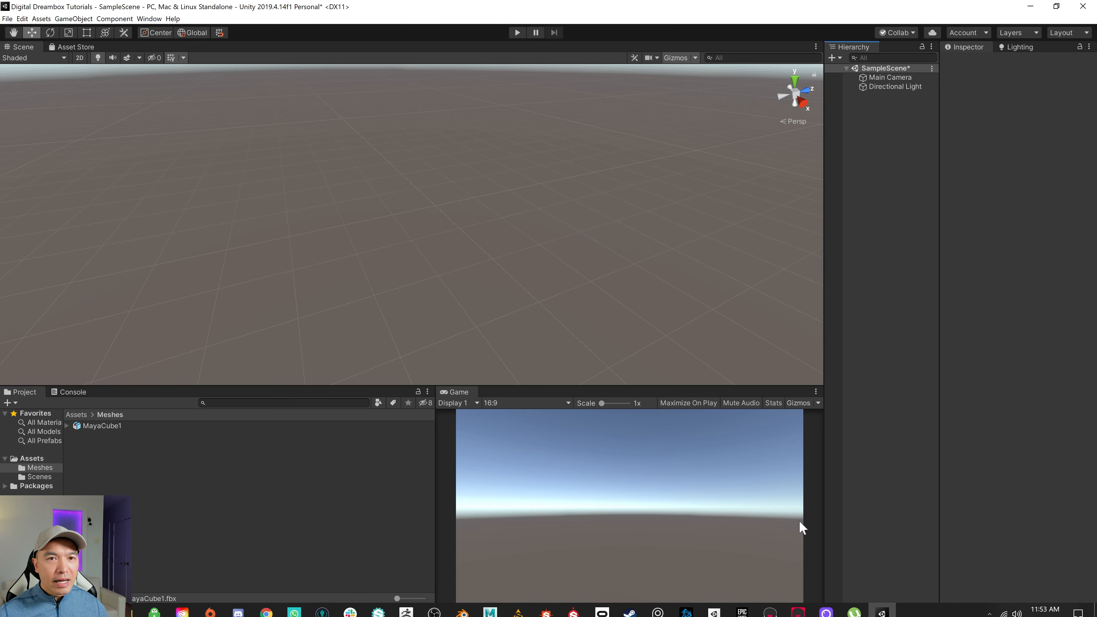
mouse_move(133, 435)
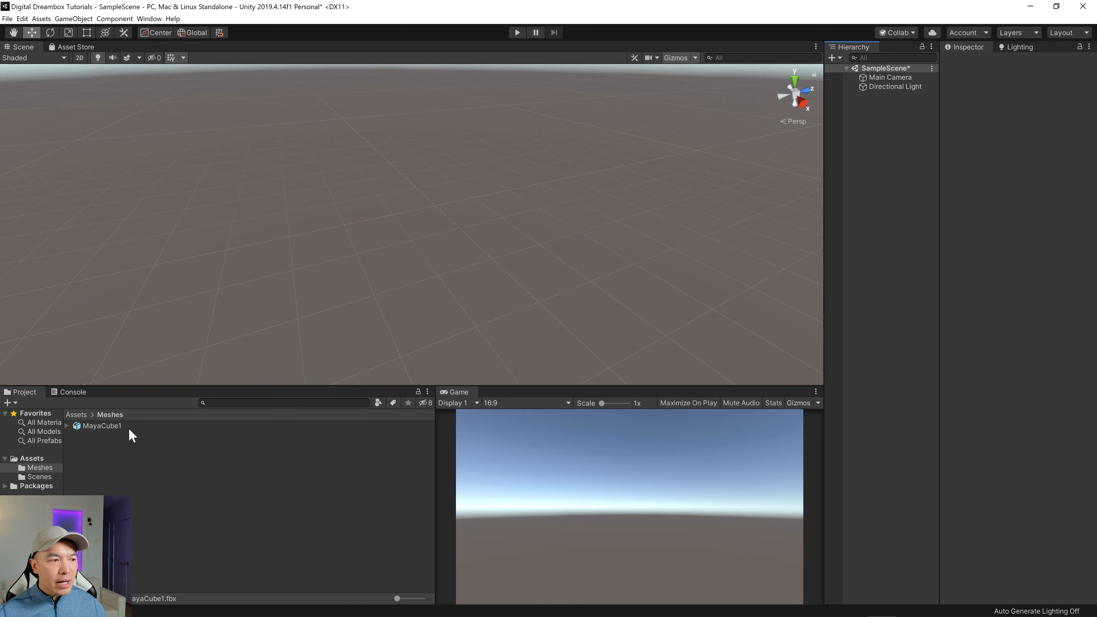
mouse_move(415, 256)
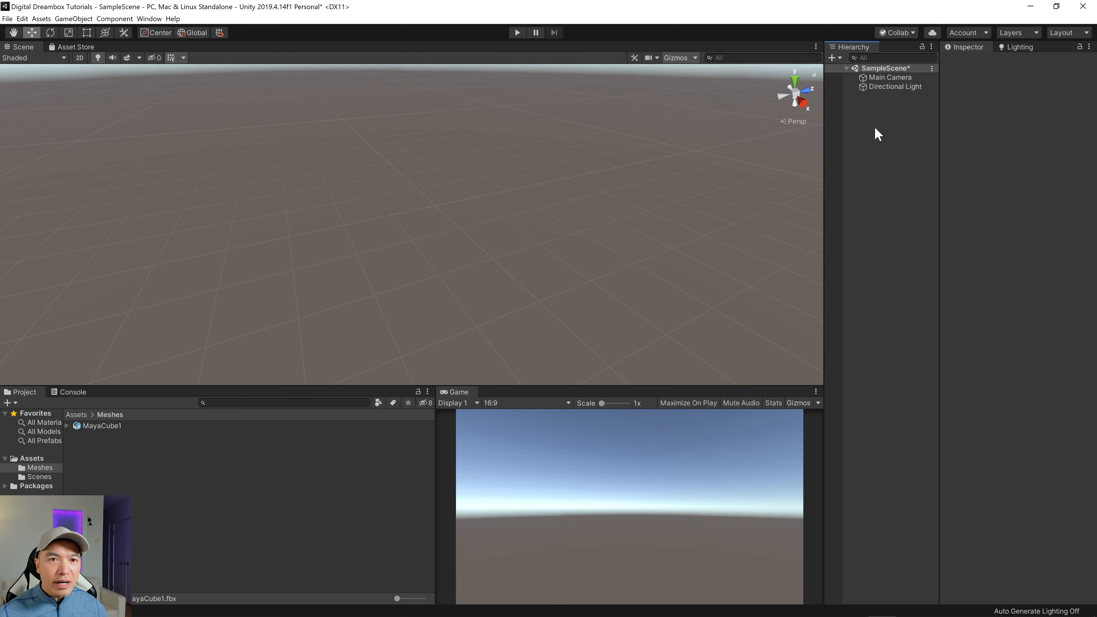
- Create a default Unity cube from the Hierarchy and select it to view its Transform
right_click(879, 134)
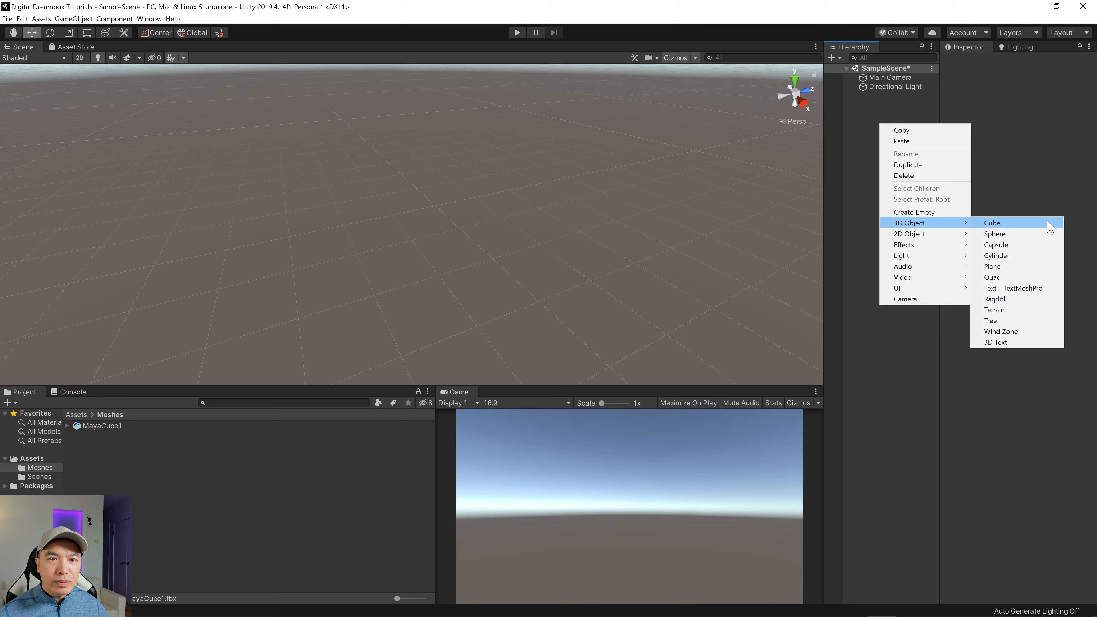
left_click(992, 222)
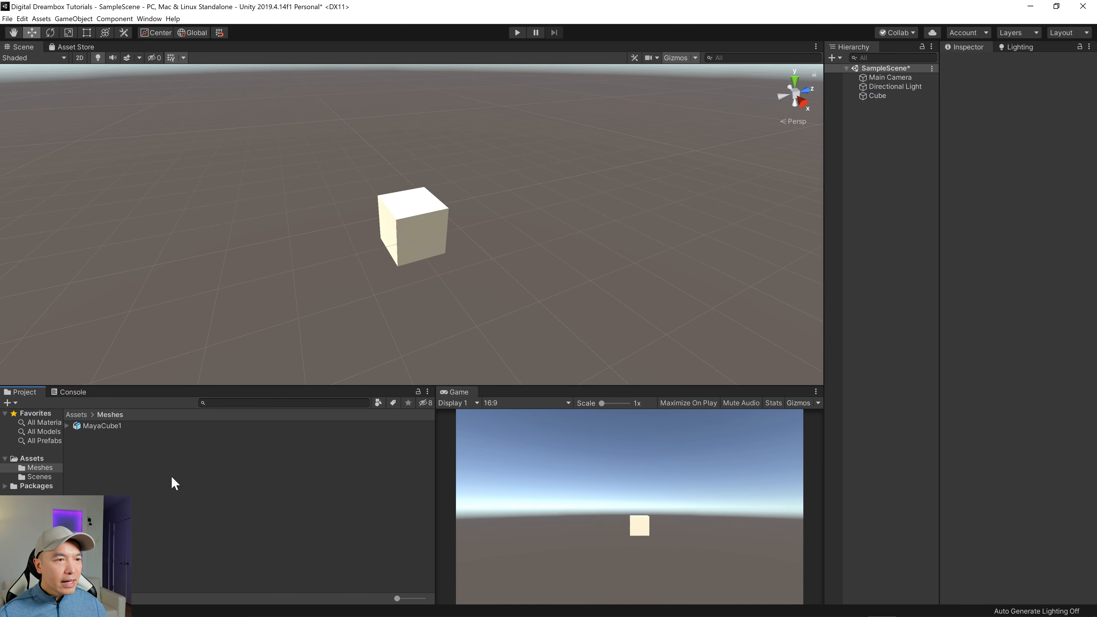
left_click(878, 96)
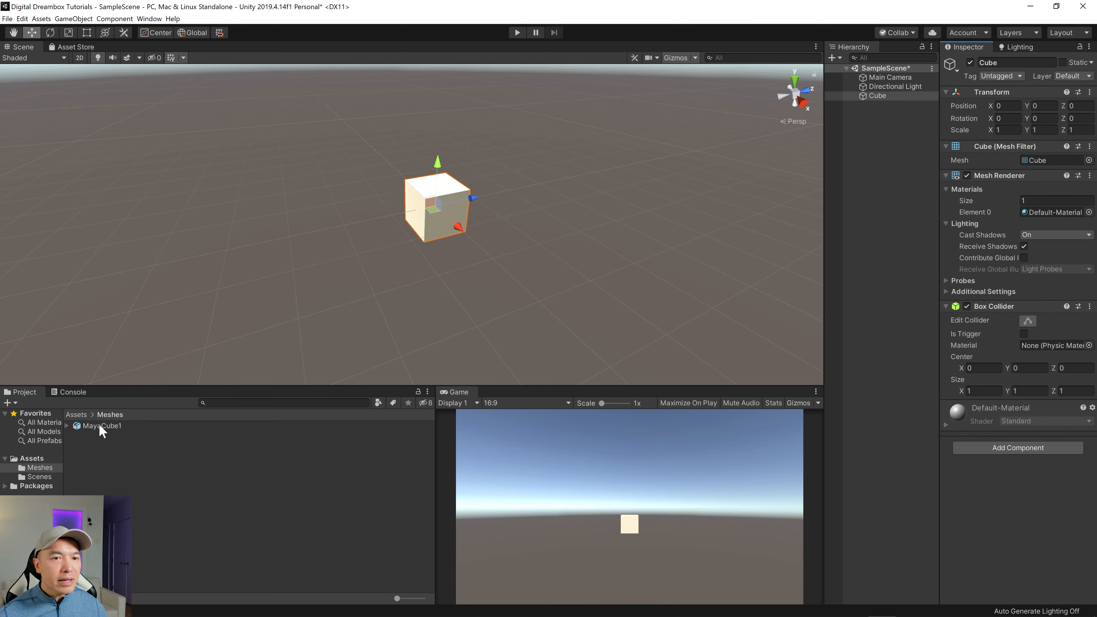
left_click(876, 96)
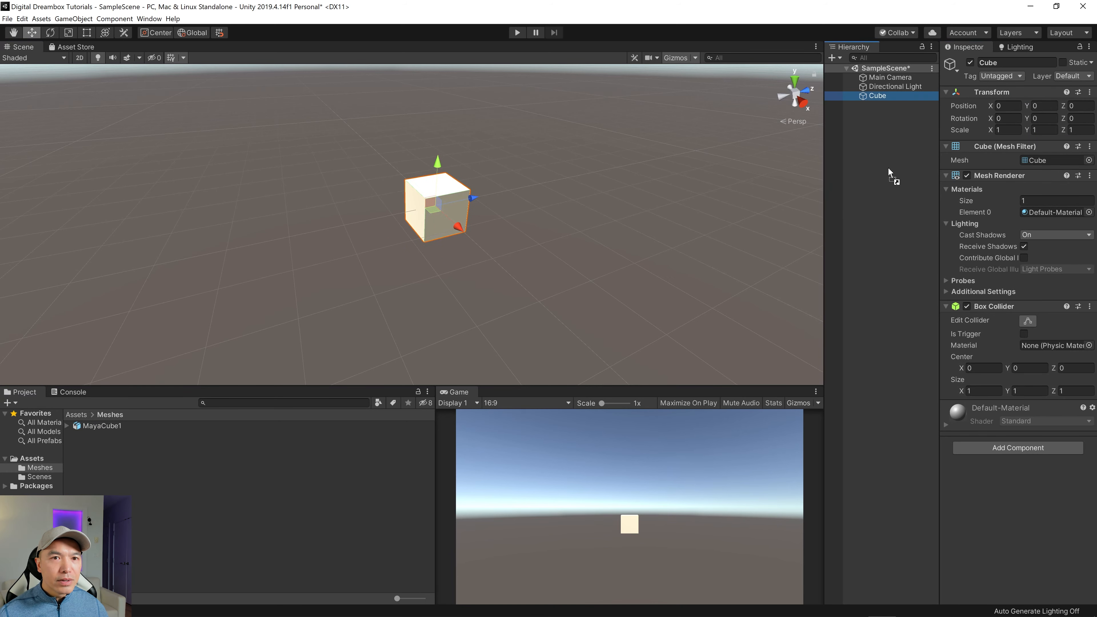
- Drag MayaCube1 into the scene beside the default cube and select it in the Hierarchy
left_click(889, 104)
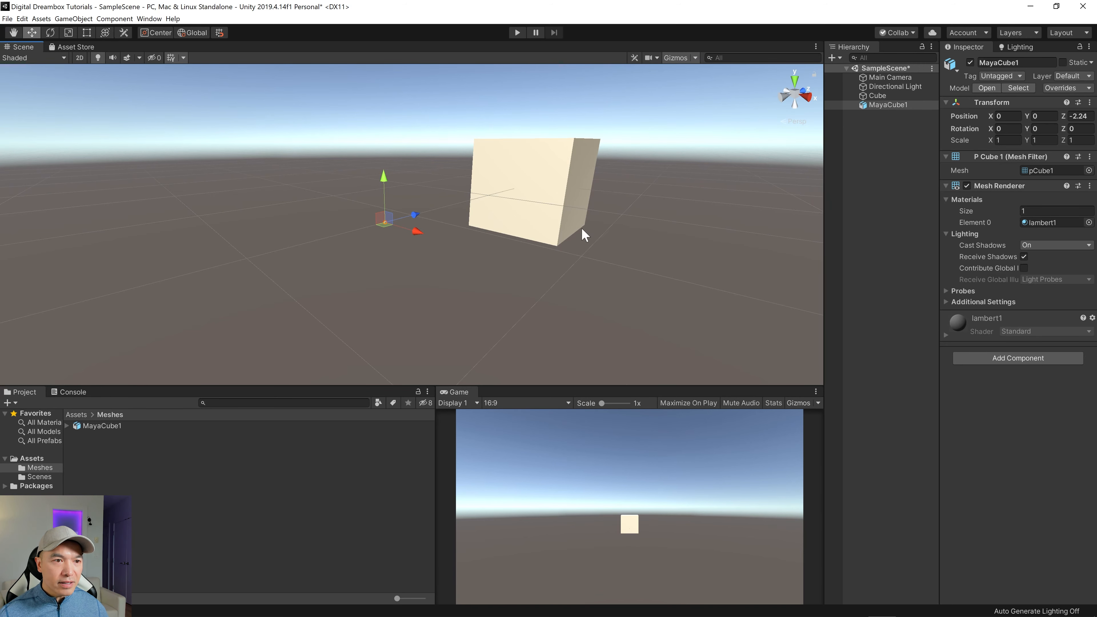
mouse_move(547, 218)
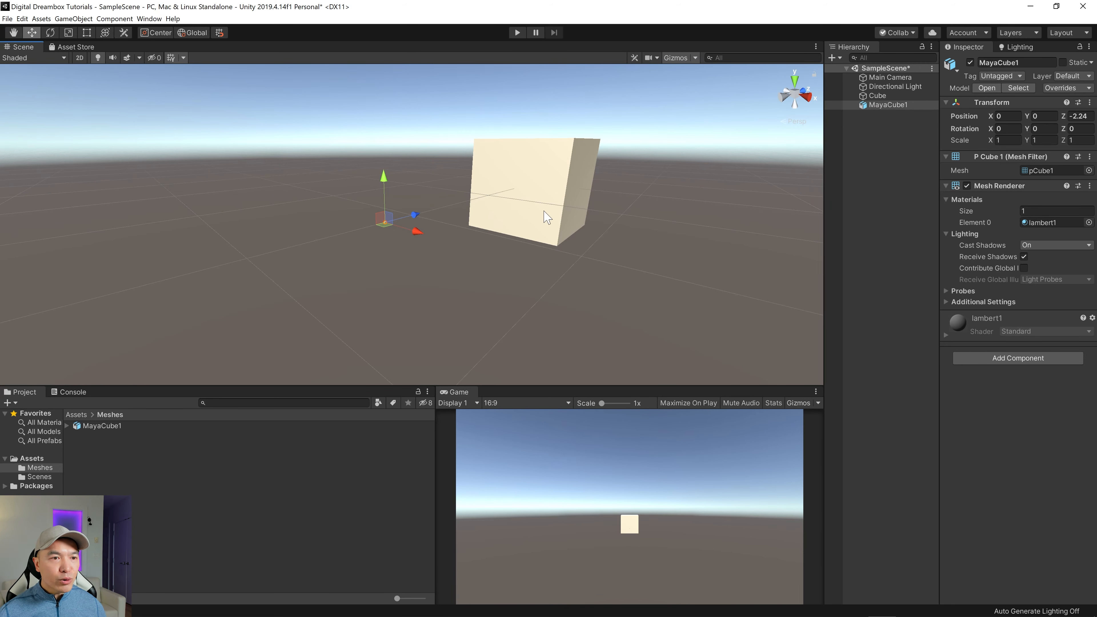
mouse_move(544, 218)
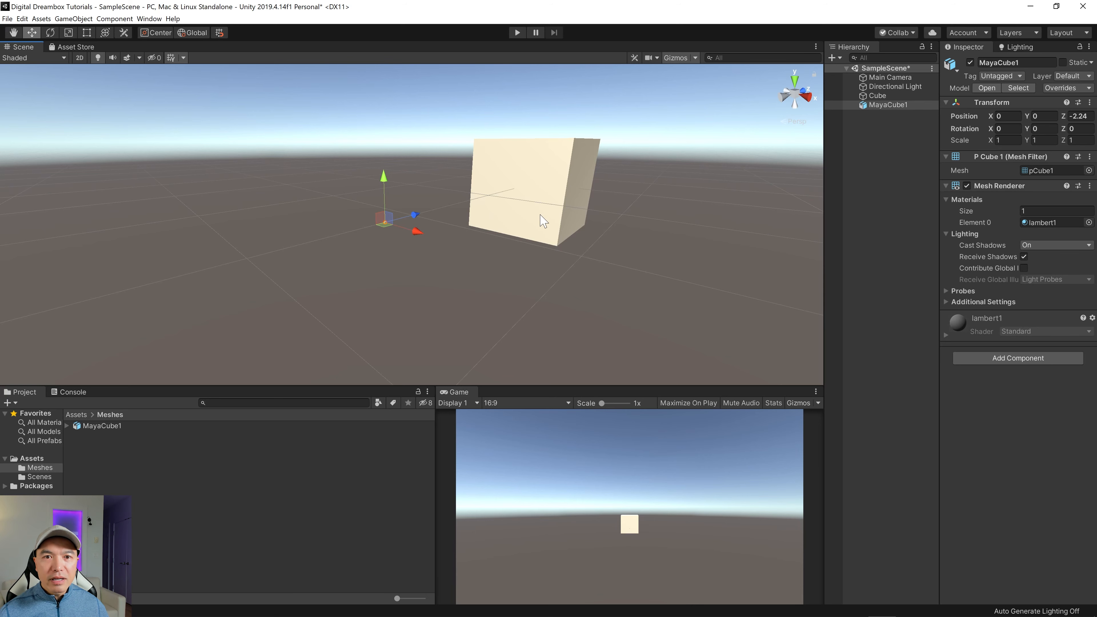
mouse_move(555, 221)
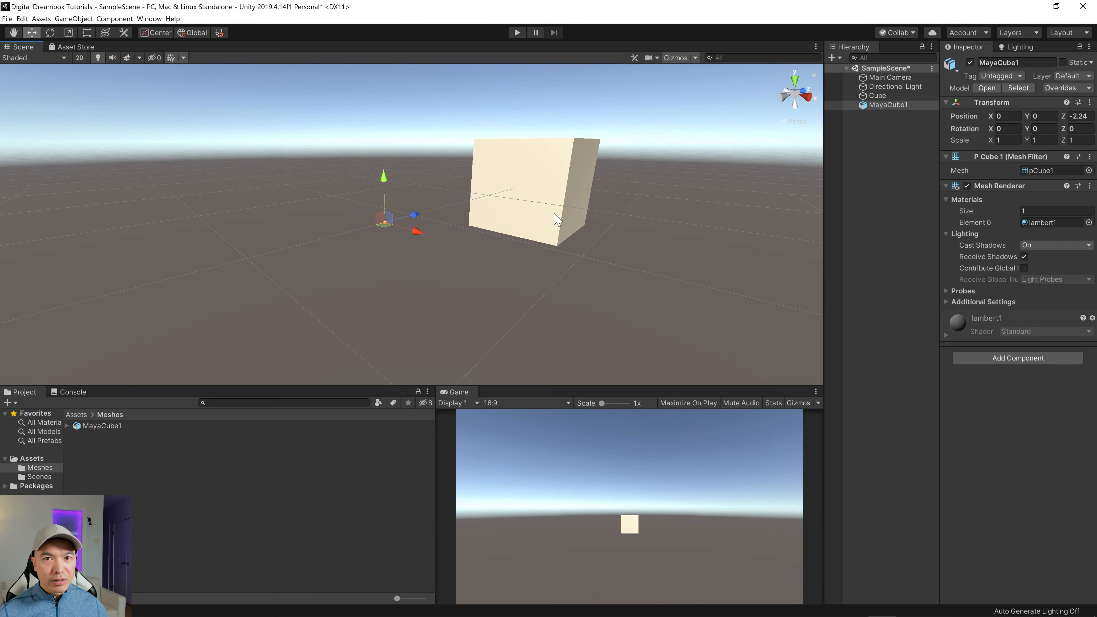
mouse_move(1067, 95)
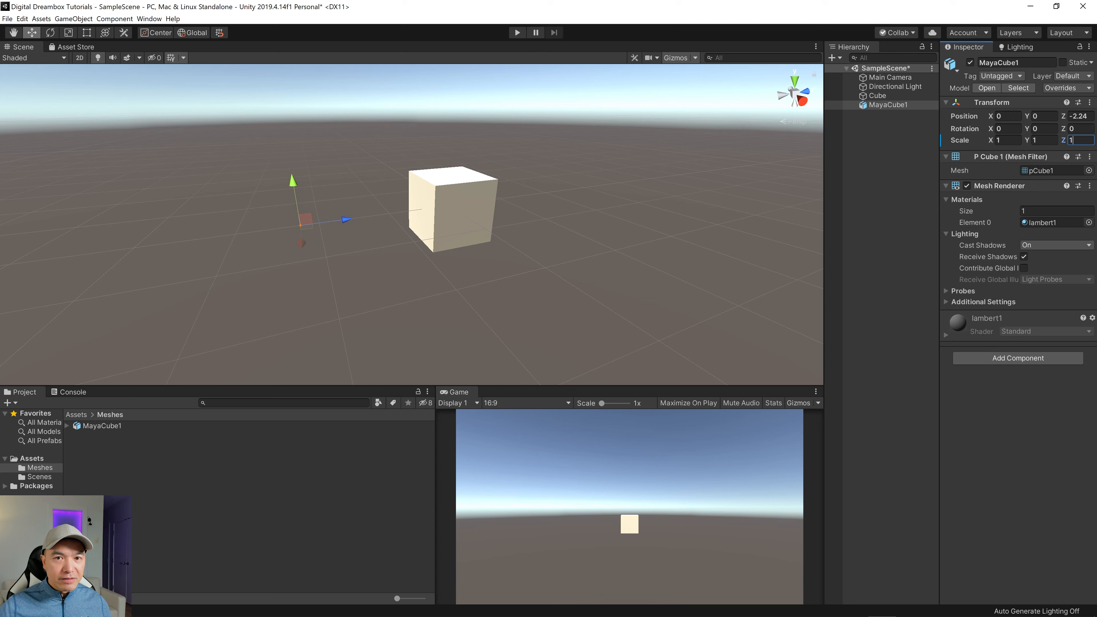
mouse_move(682, 252)
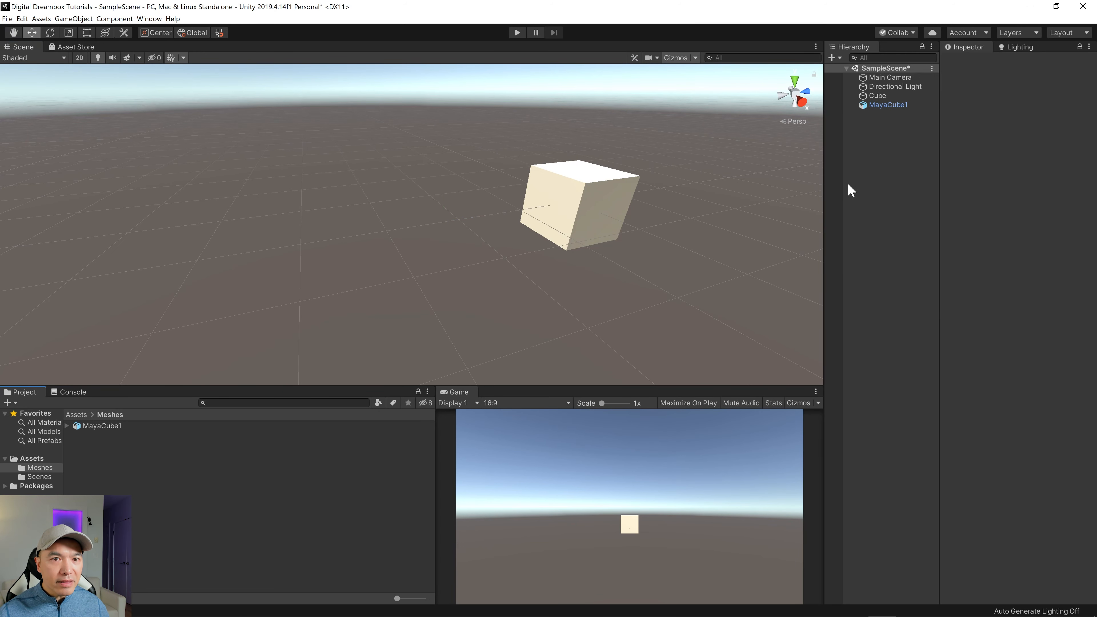
left_click(888, 104)
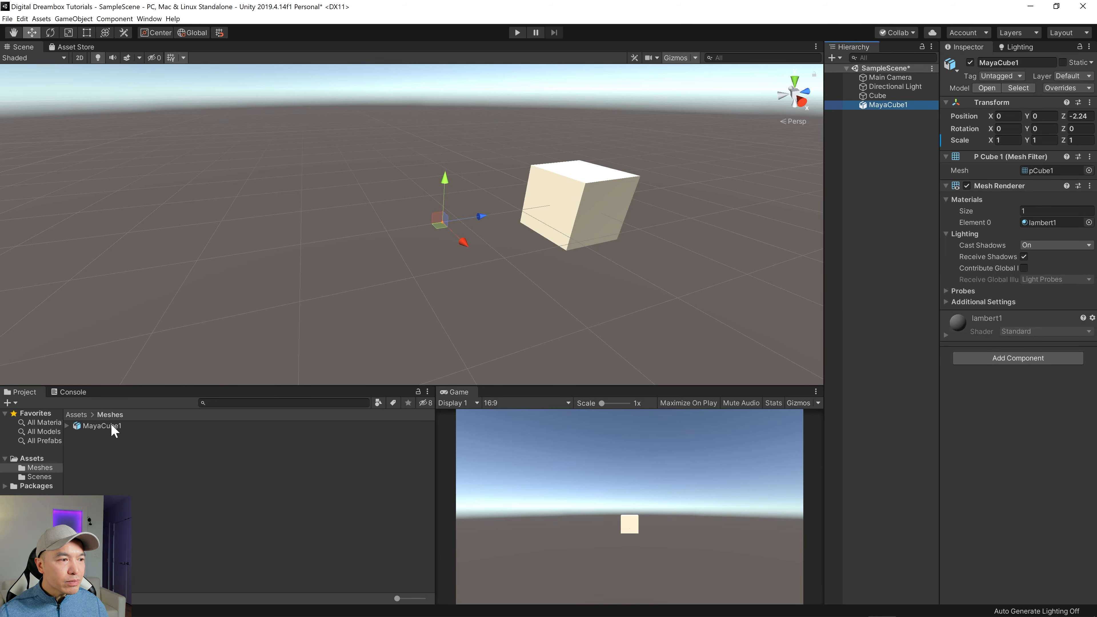
- Set MayaCube1's import Scale Factor to 100, apply it, and check its transform in the scene
left_click(100, 425)
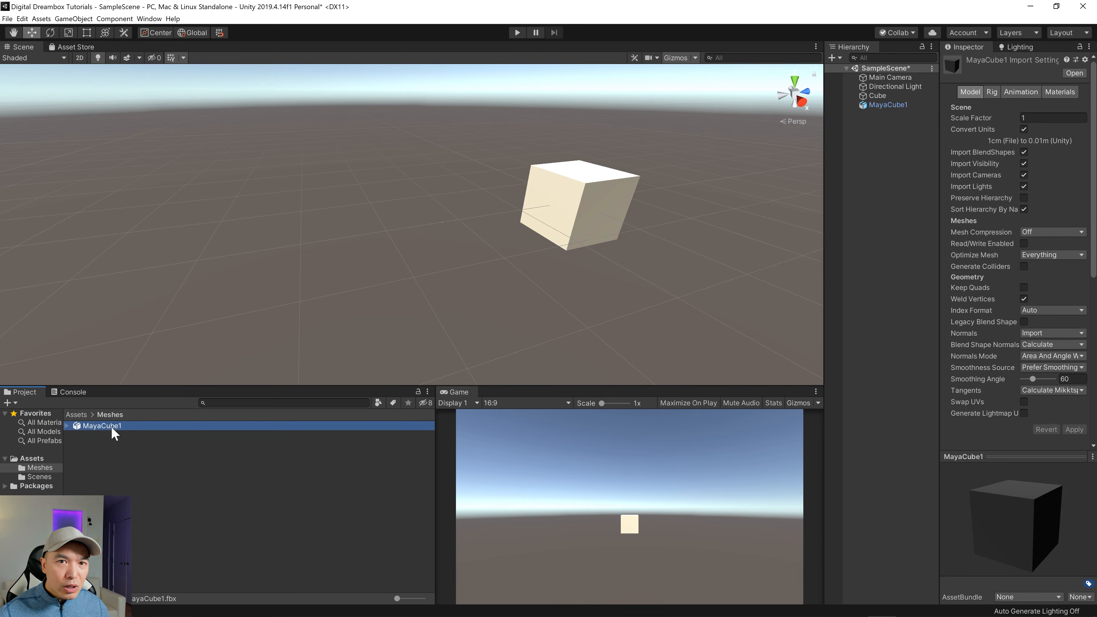
mouse_move(1013, 112)
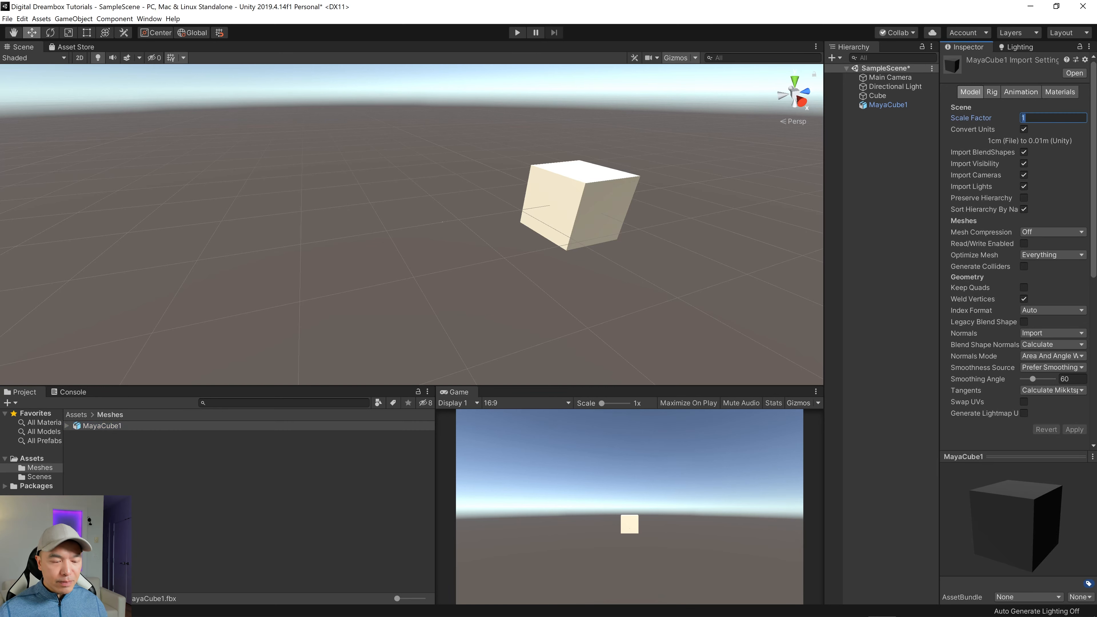
type("100")
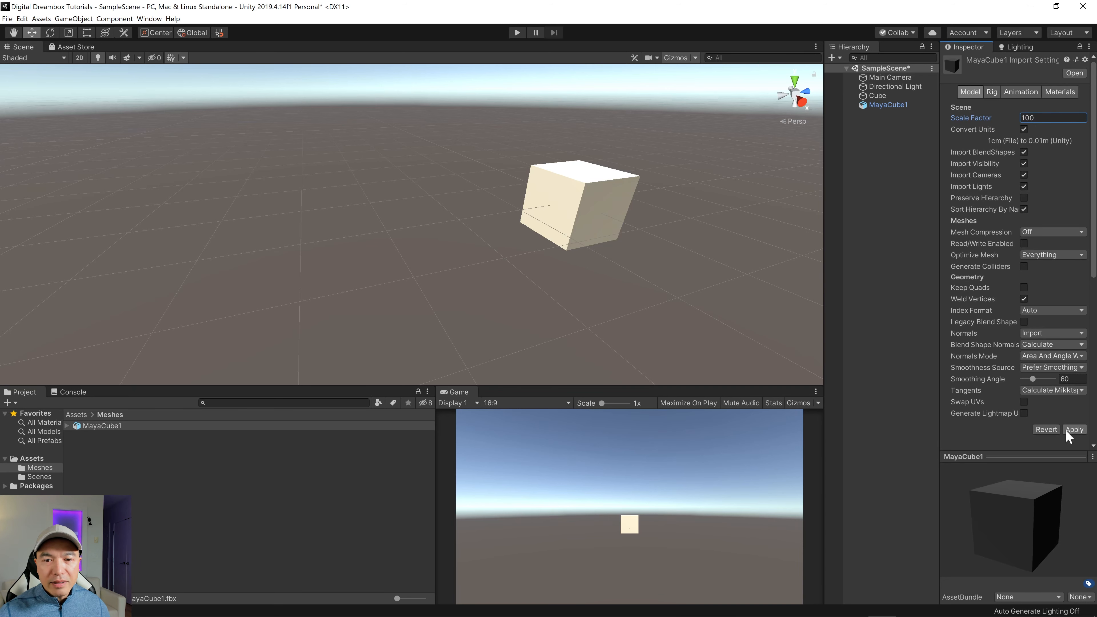
left_click(1075, 430)
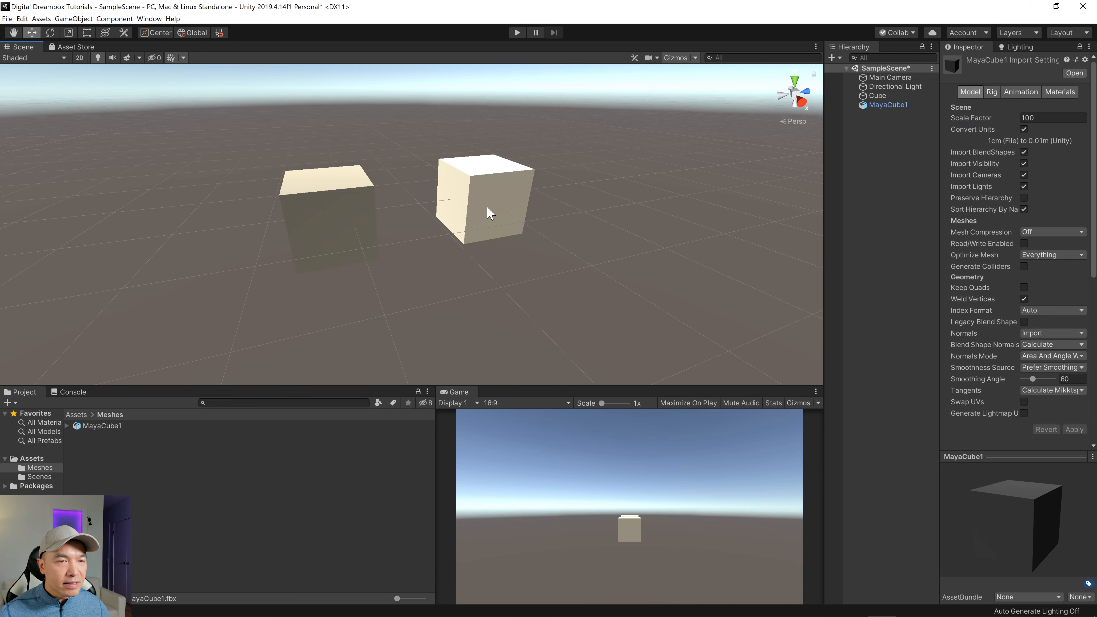
mouse_move(886, 117)
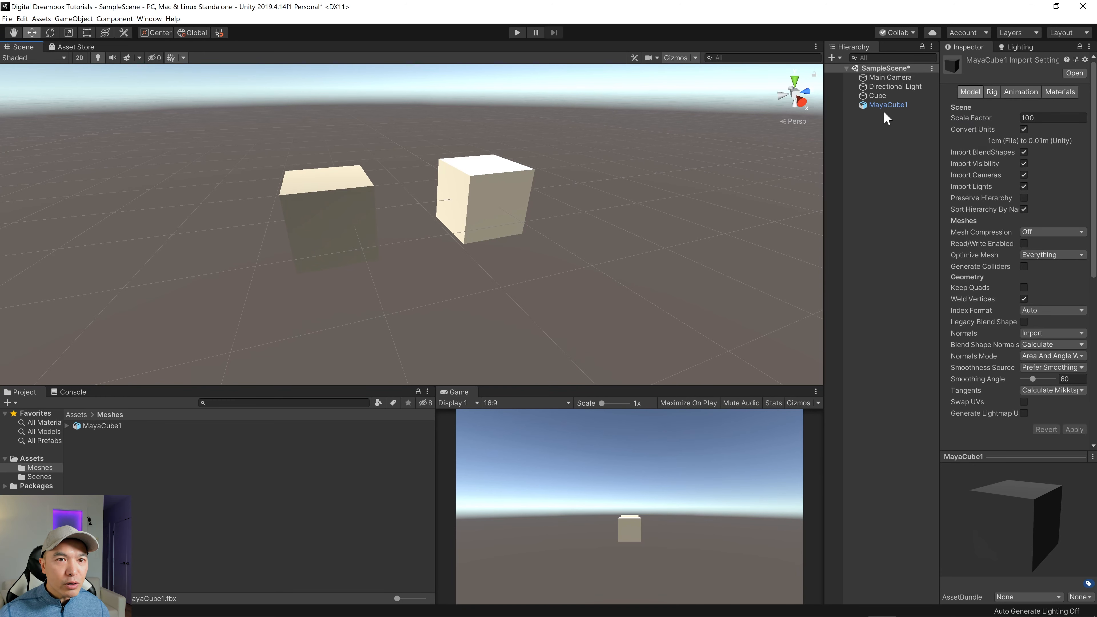
left_click(888, 105)
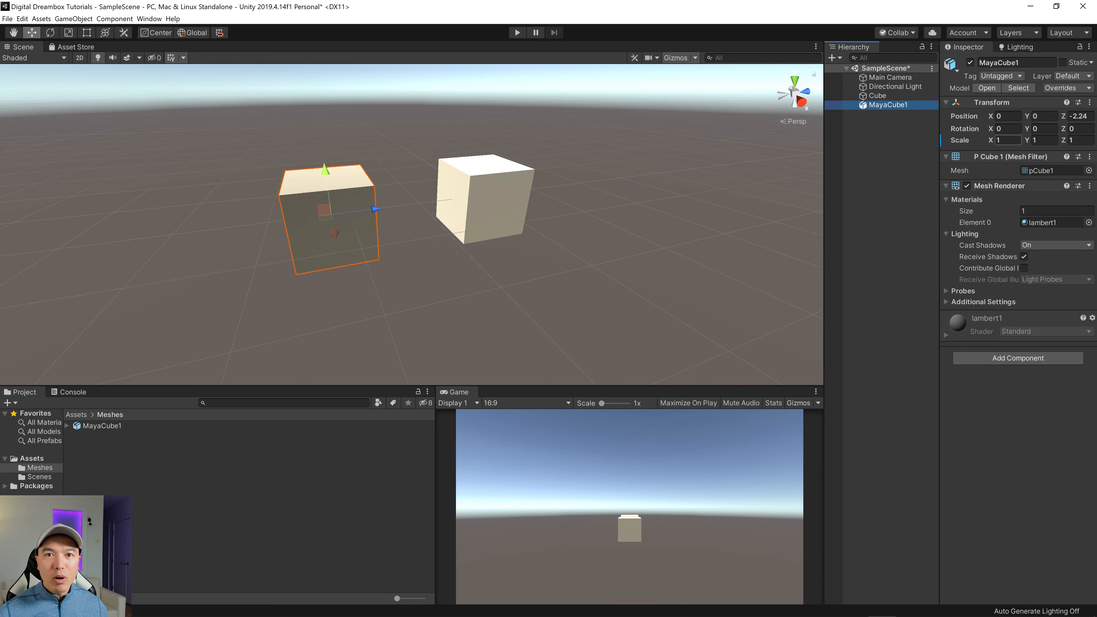
mouse_move(670, 265)
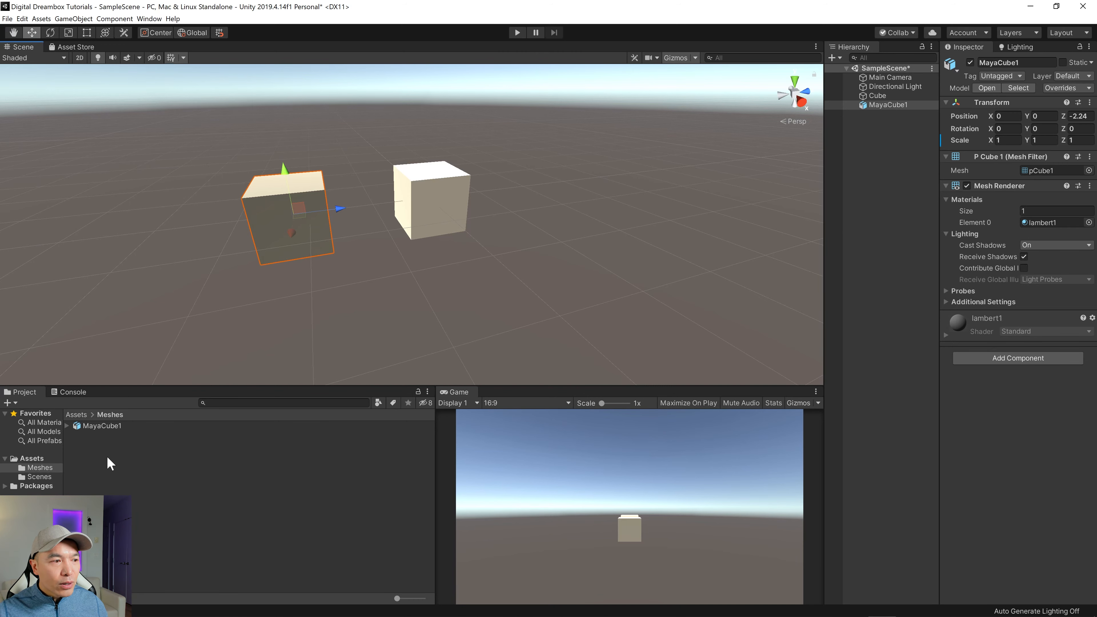
- Change MayaCube1's import Scale Factor back to 1 and apply it
left_click(102, 425)
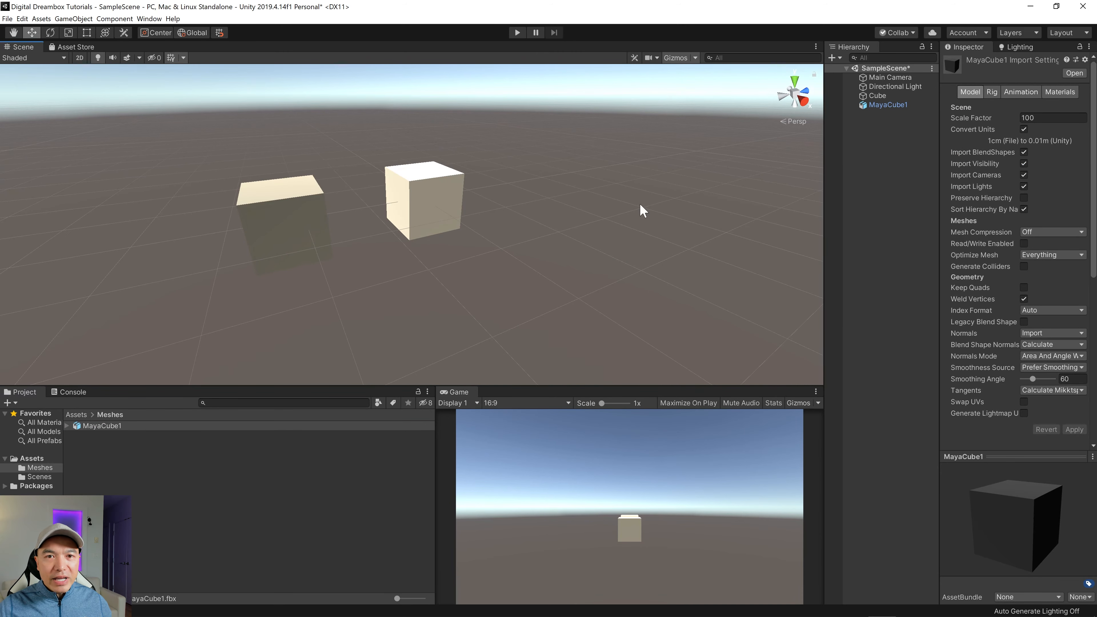
mouse_move(725, 233)
type("1")
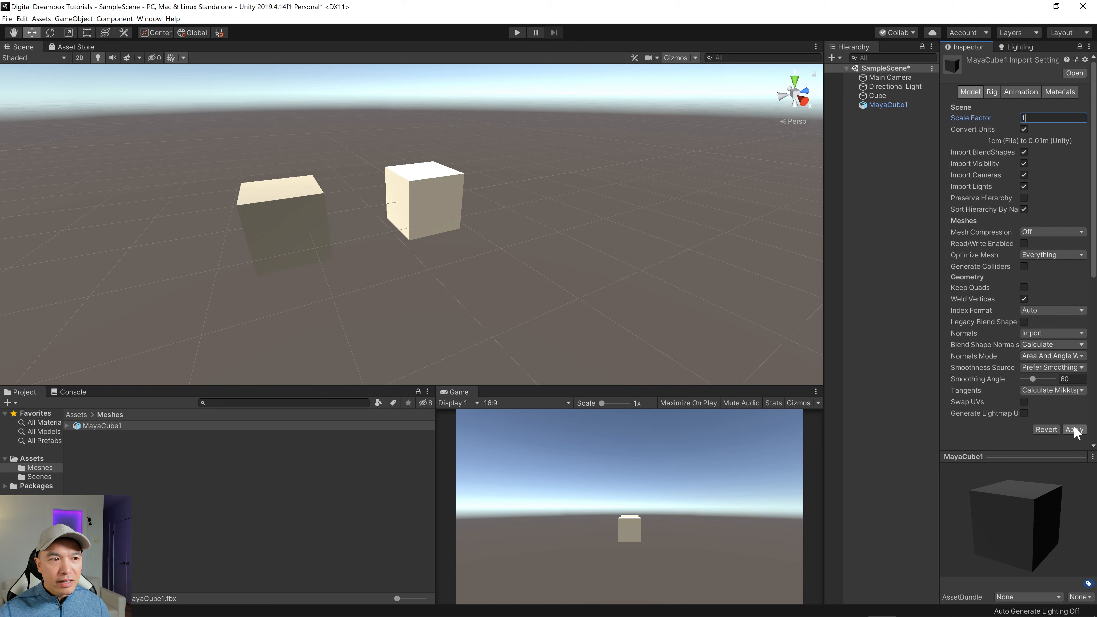
left_click(1075, 429)
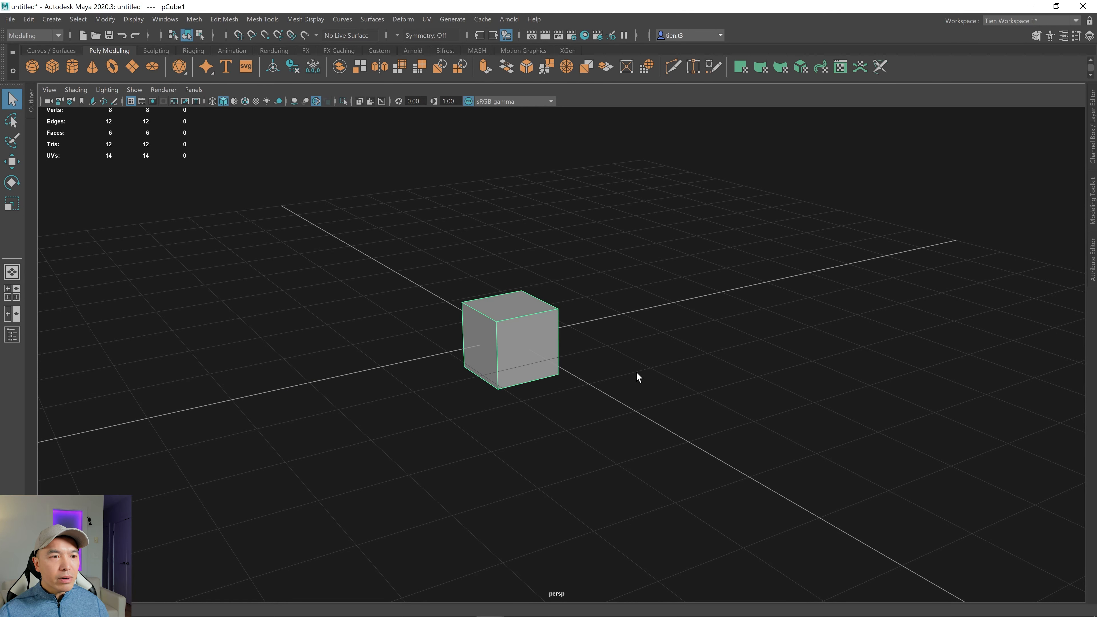
mouse_move(552, 371)
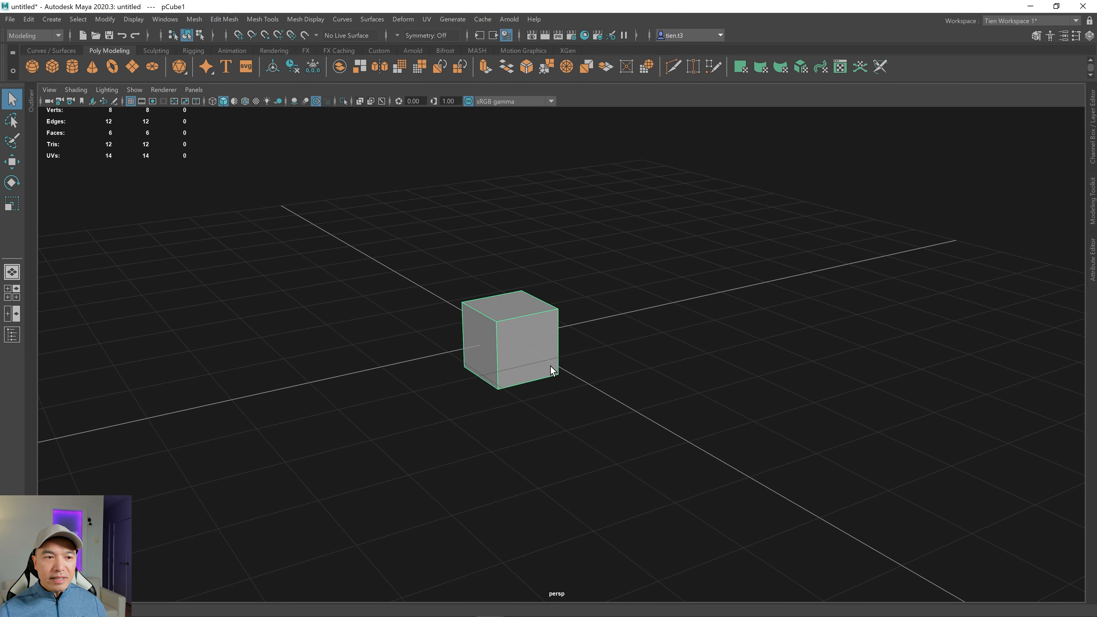
- Delete pCube1, then in Preferences > Settings set Working Units Linear to meter
key("Delete")
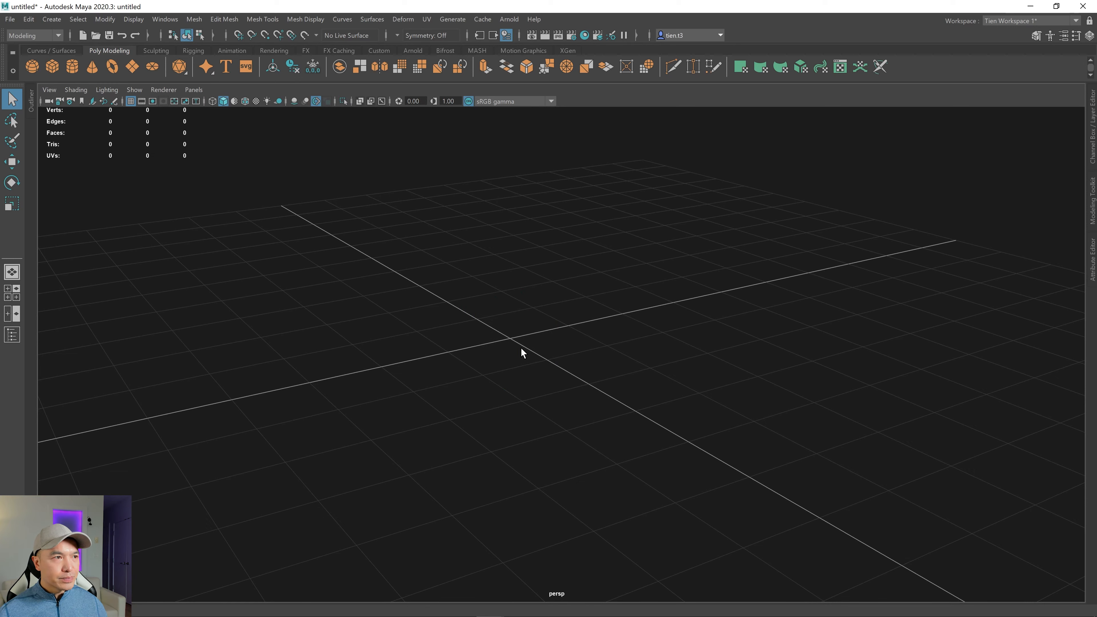
mouse_move(524, 331)
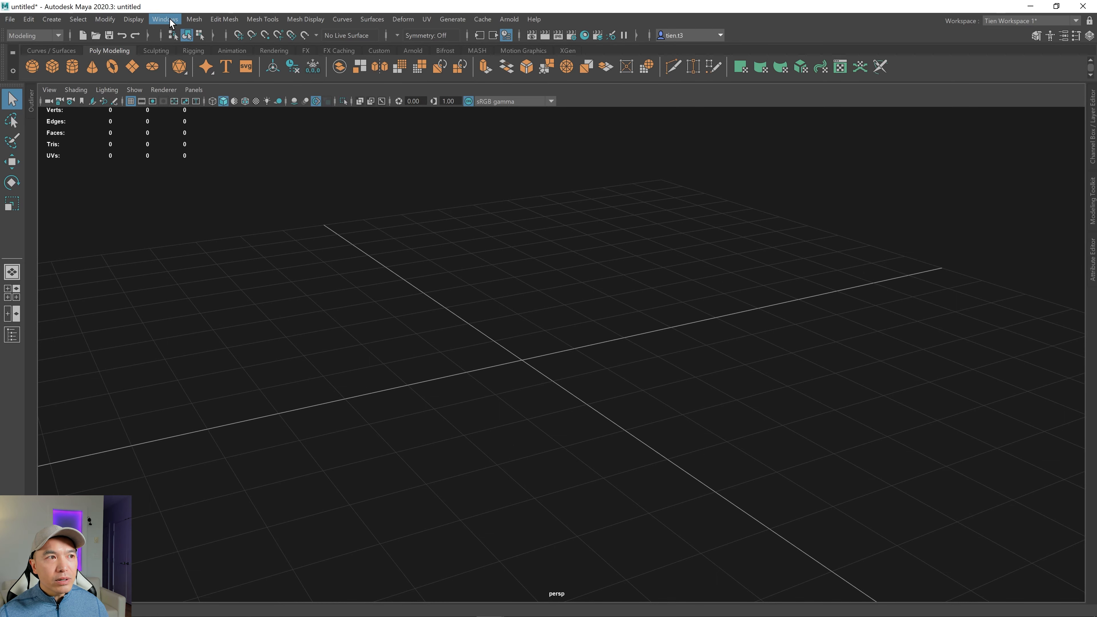
left_click(165, 19)
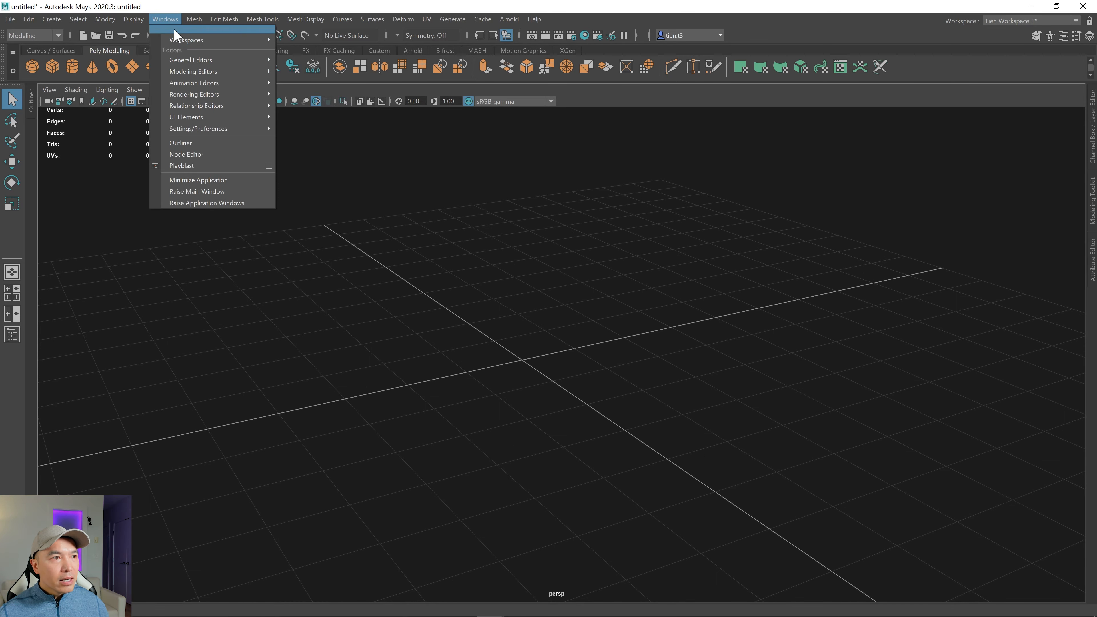
mouse_move(199, 128)
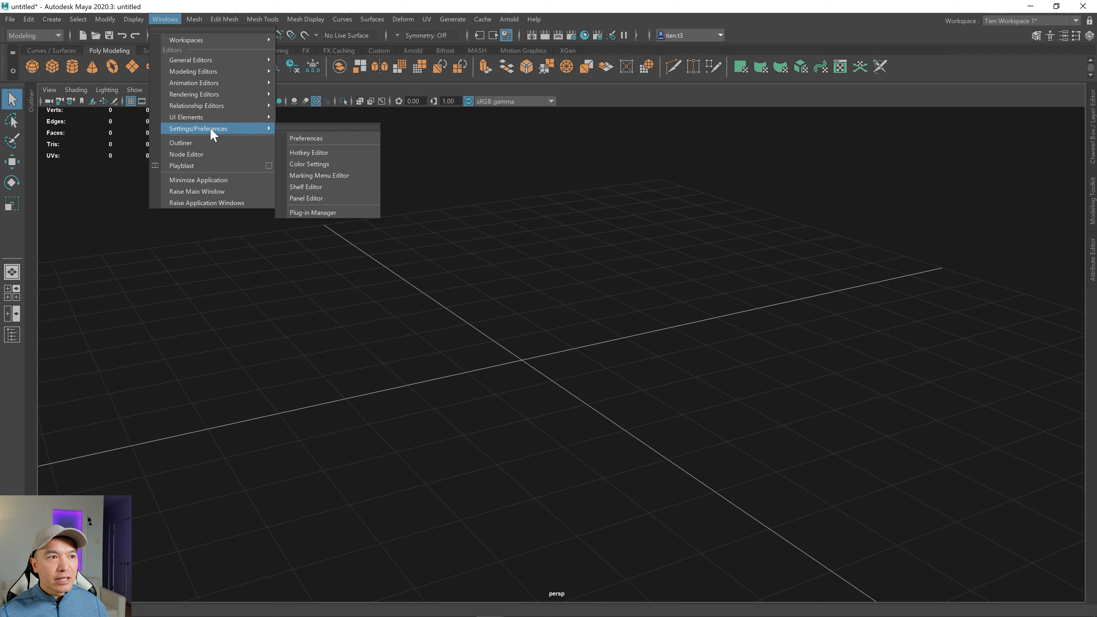
left_click(306, 138)
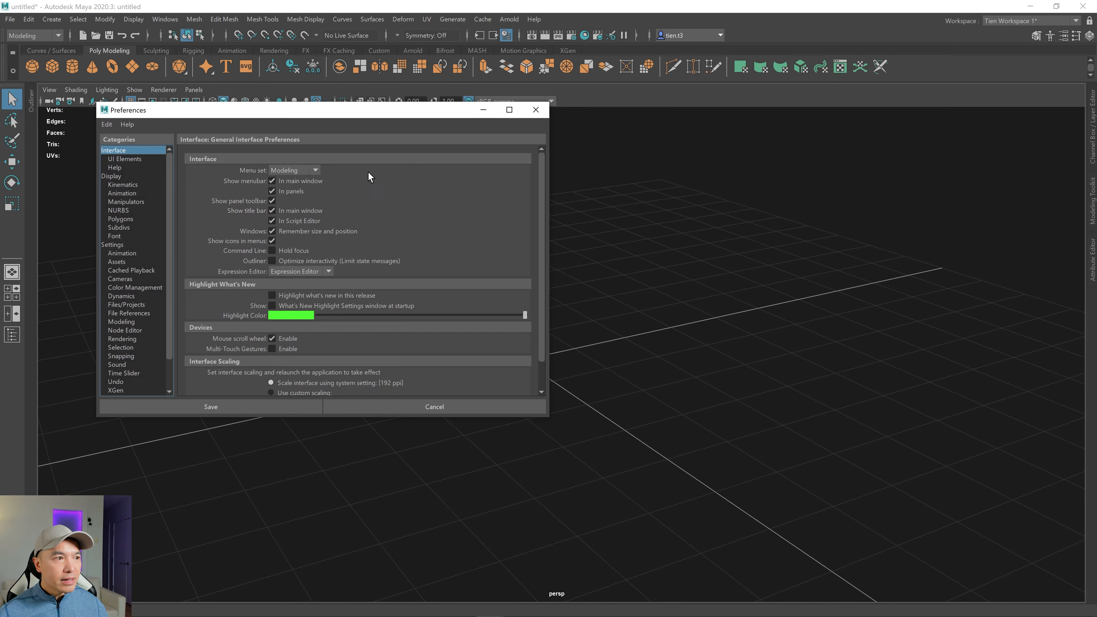
mouse_move(114, 251)
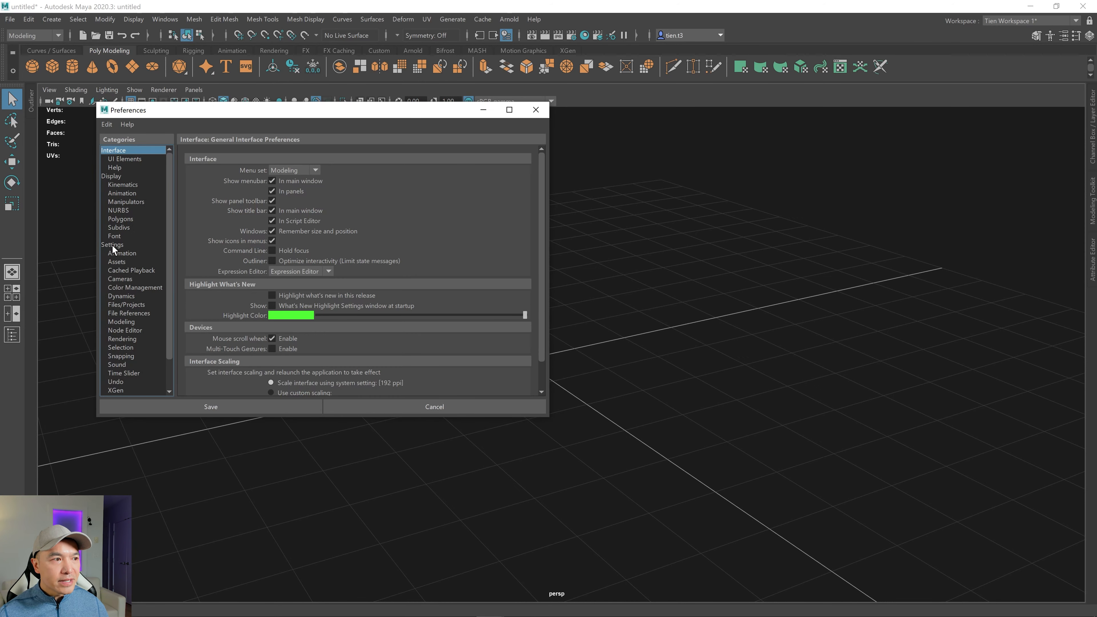
left_click(113, 244)
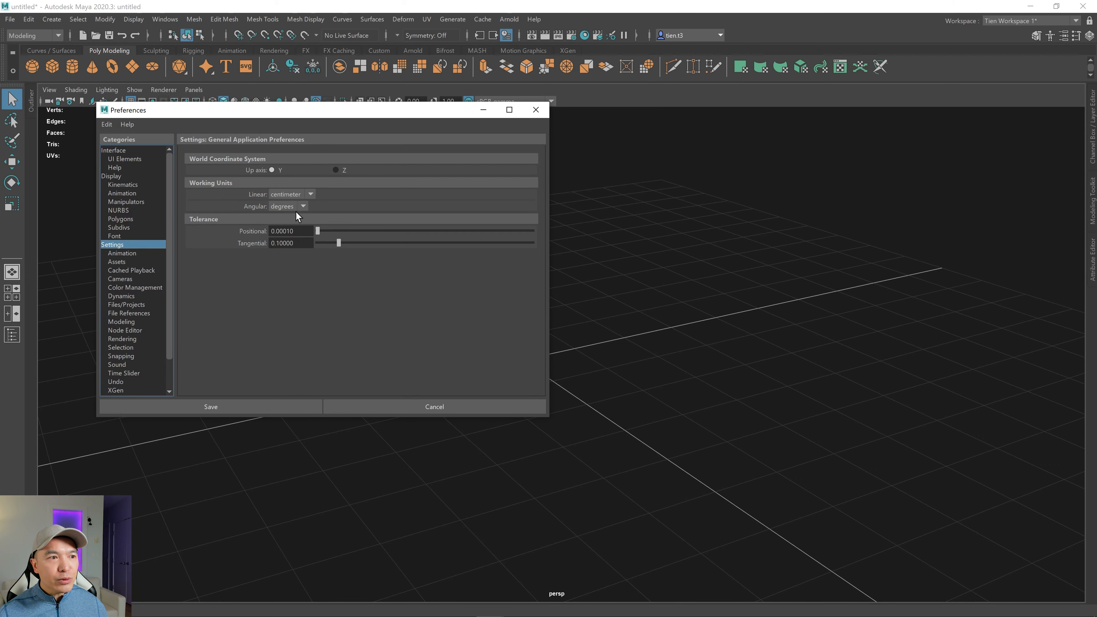
mouse_move(219, 187)
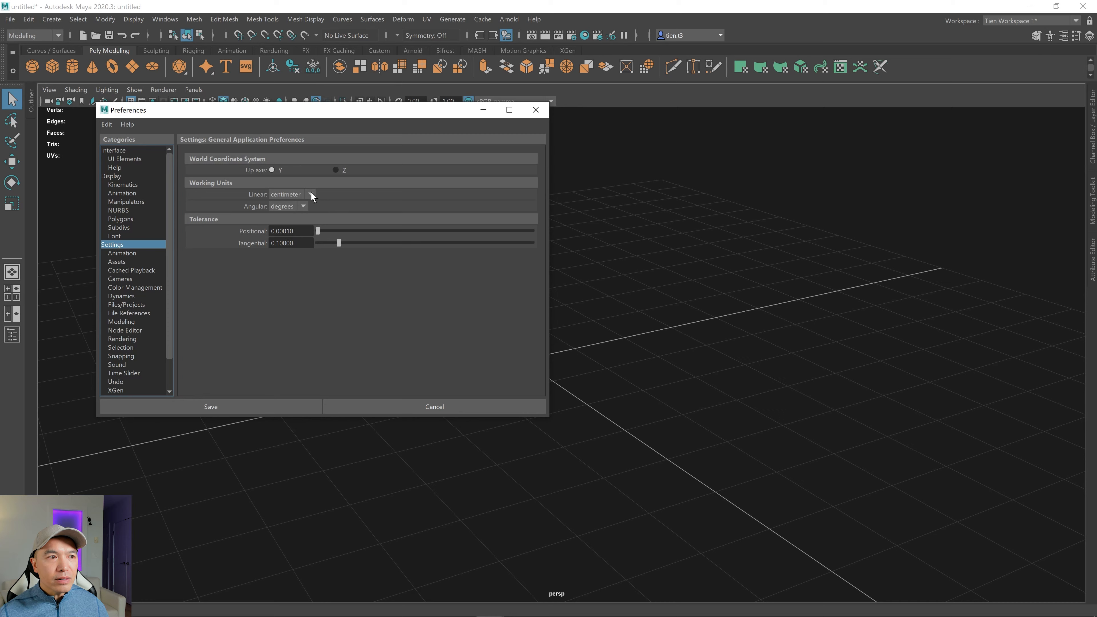
left_click(291, 194)
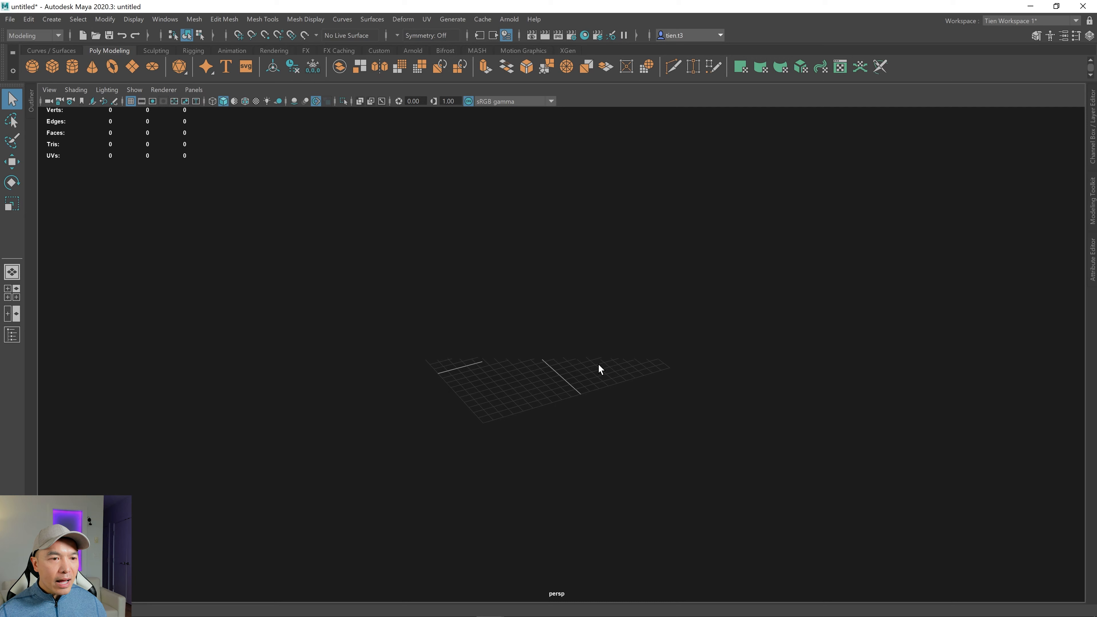
- Select the persp camera in the Outliner and set its Far Clip Plane to 100000
scroll("down", 3)
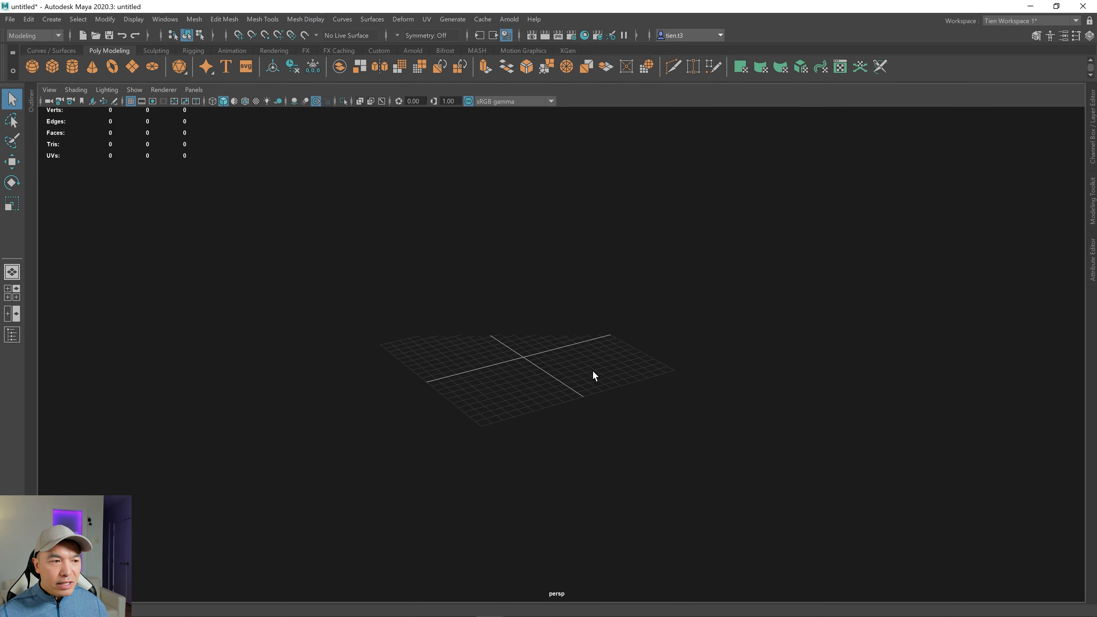
mouse_move(46, 112)
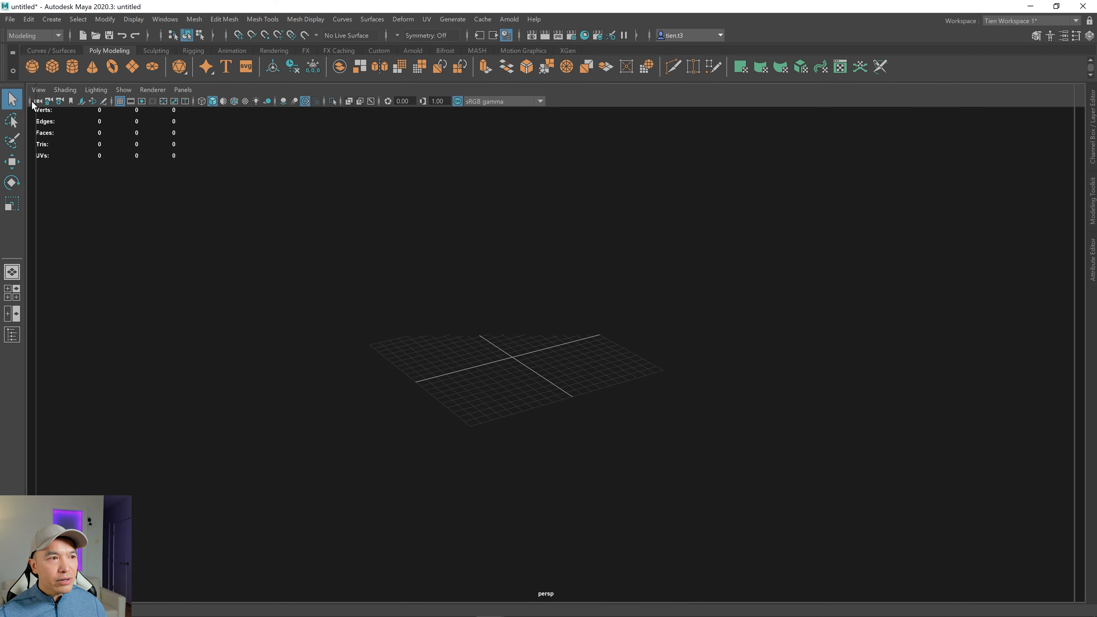
left_click(12, 334)
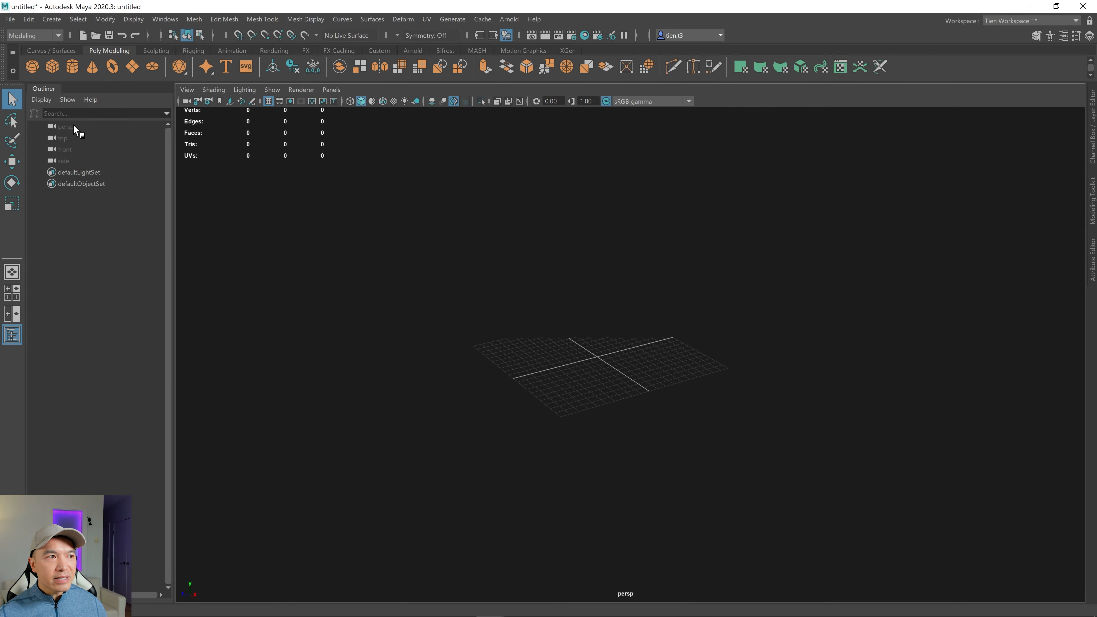
left_click(64, 127)
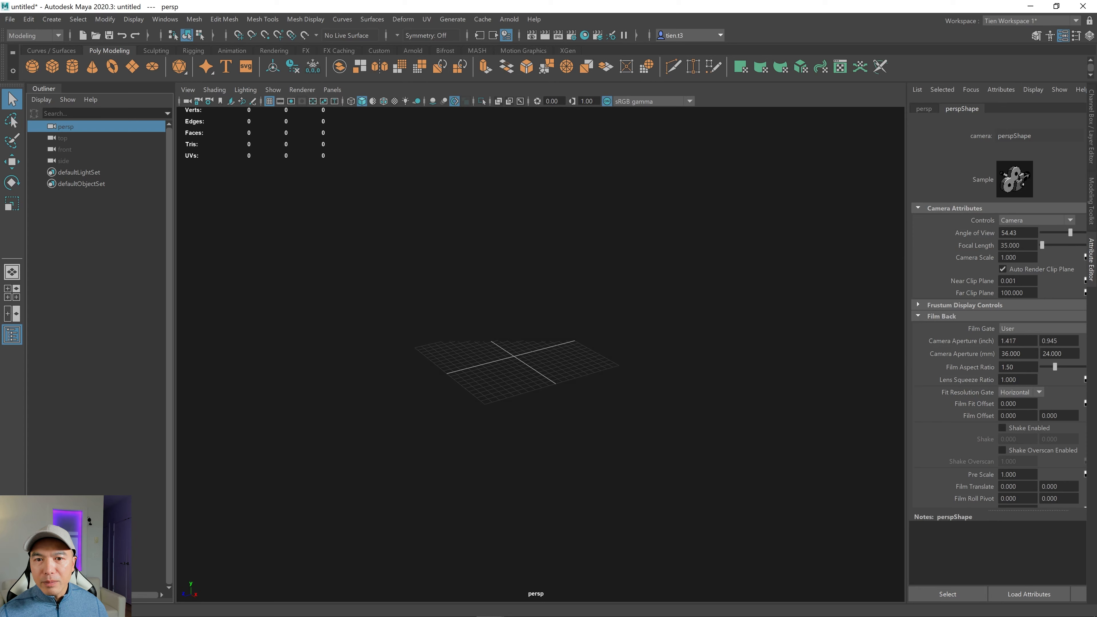
triple_click(1018, 293)
type("100000")
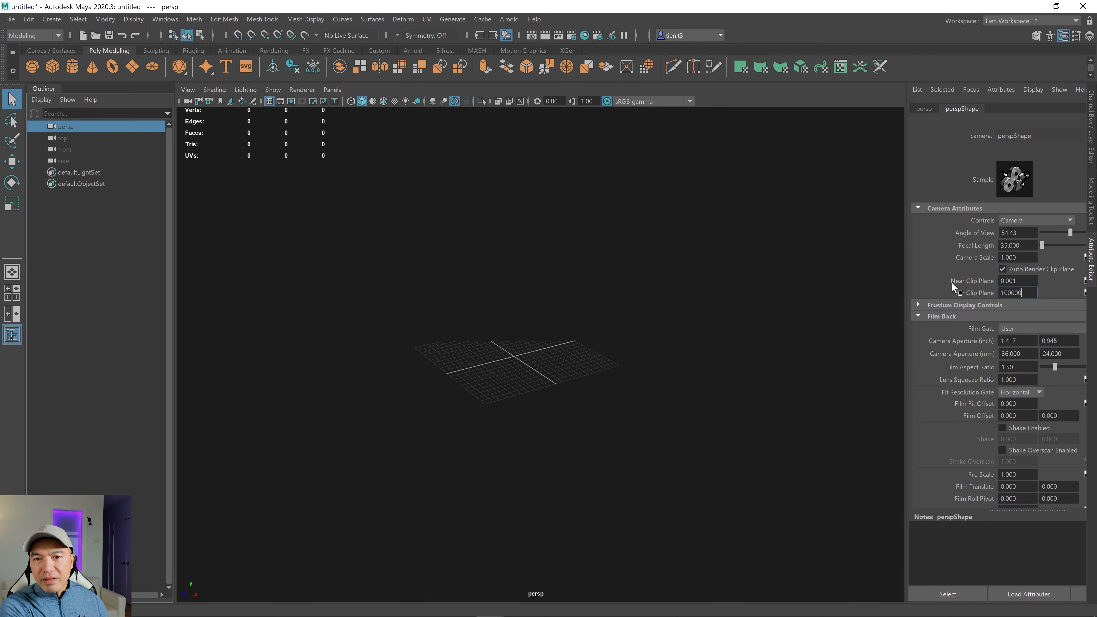
mouse_move(952, 316)
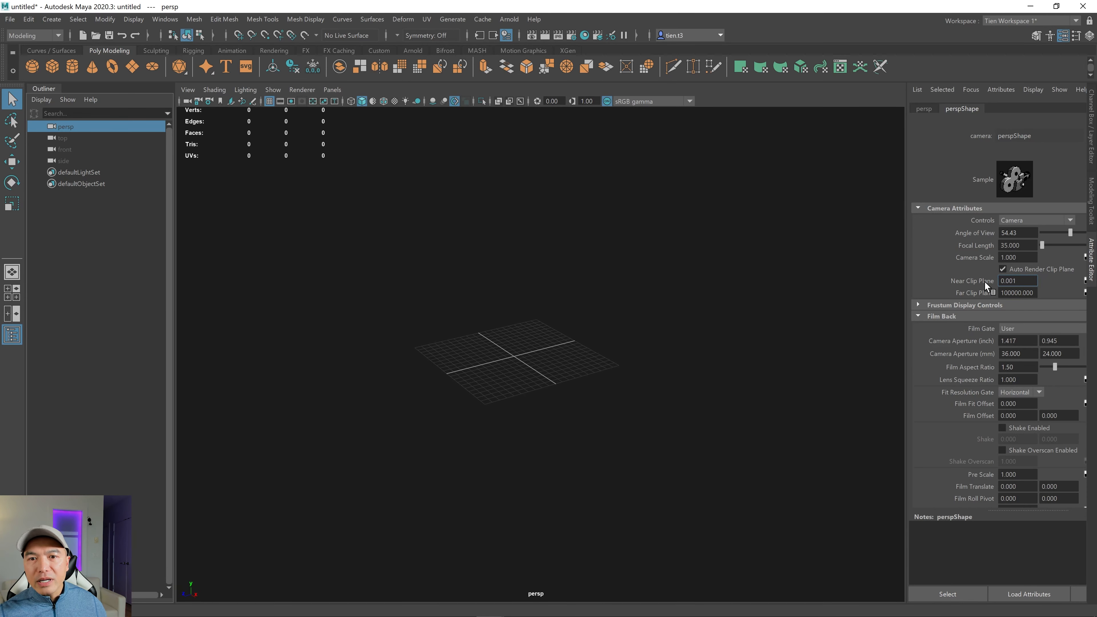
triple_click(1017, 280)
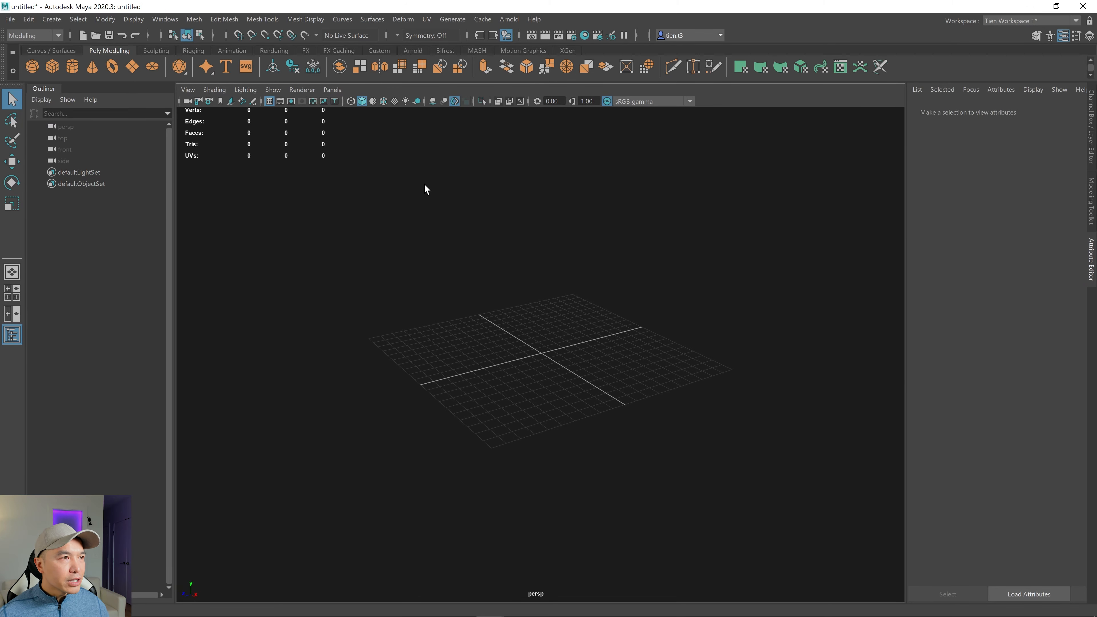
- Create a polygon cube and in Export Selection convert file units to Centimeters
left_click(27, 66)
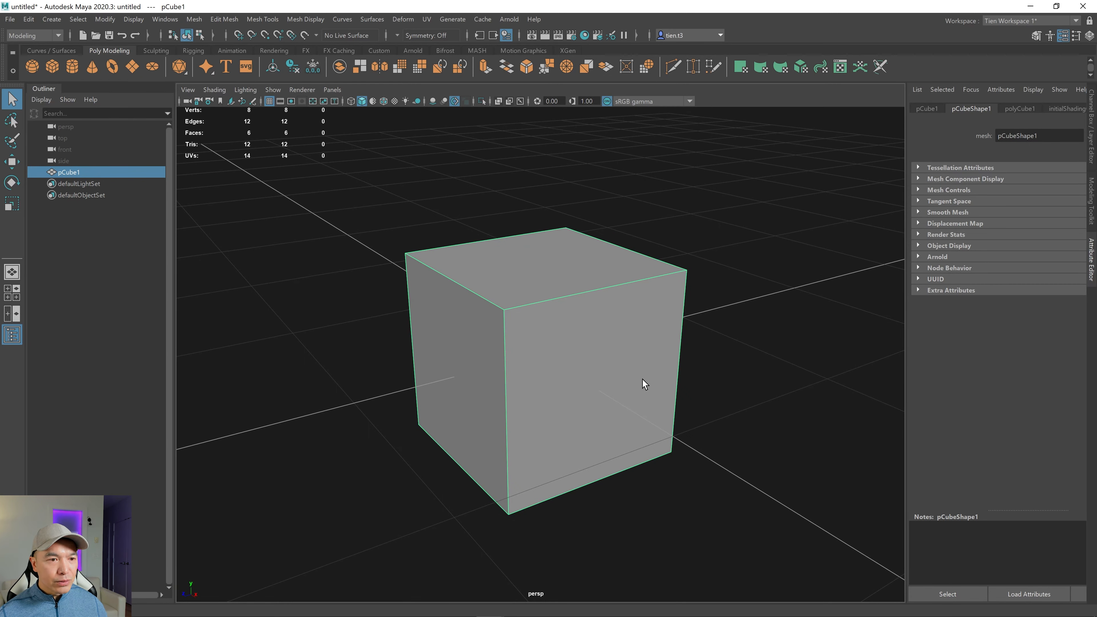
mouse_move(577, 357)
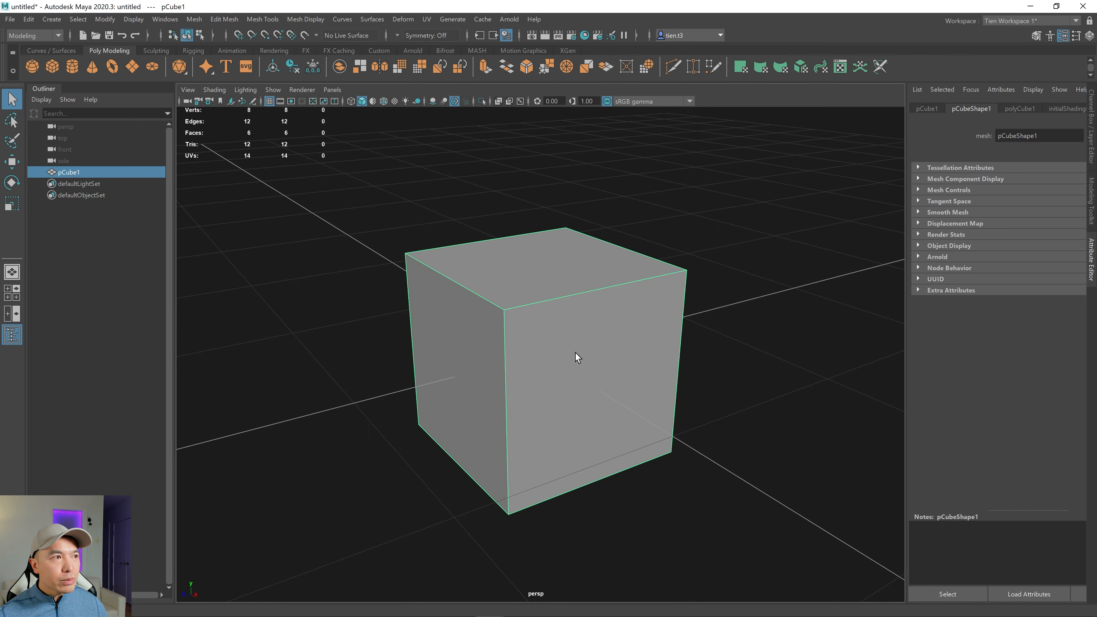
left_click(10, 19)
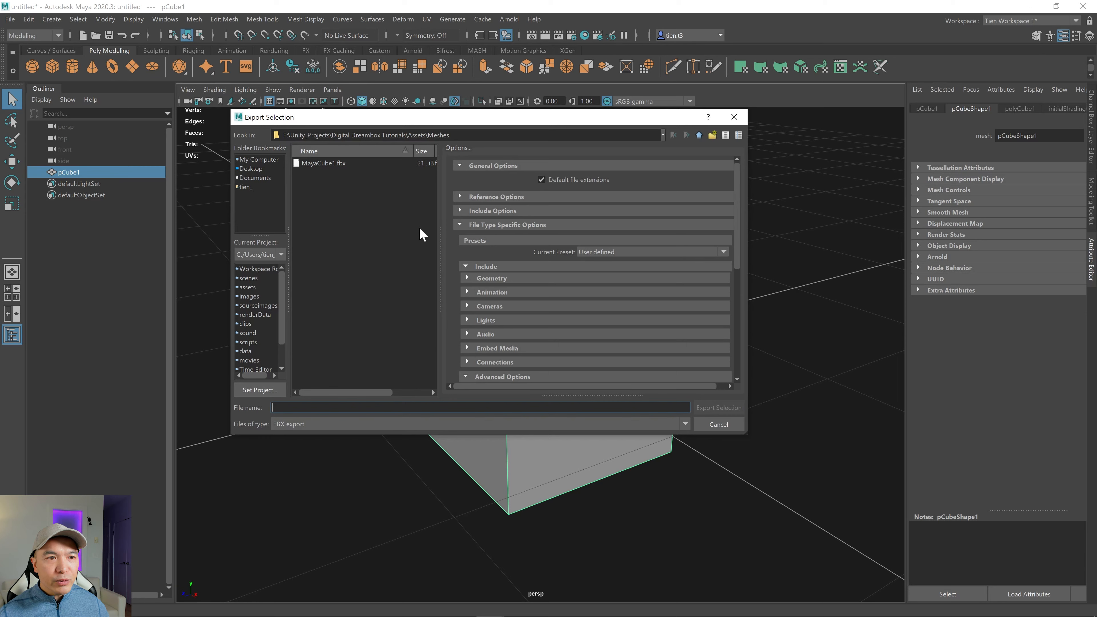
scroll("down", 3)
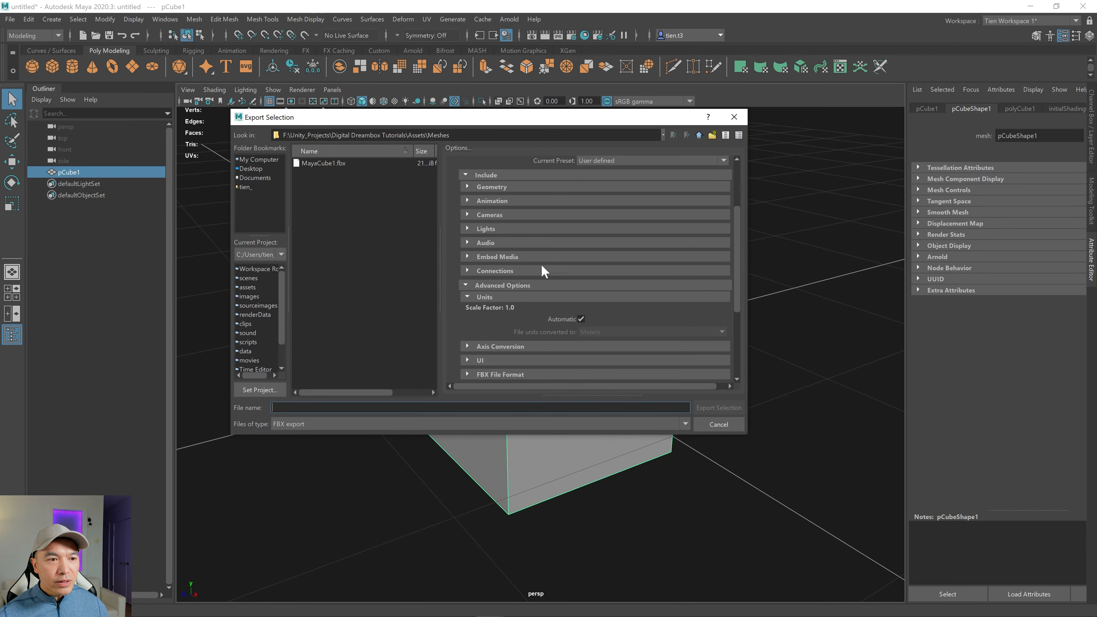
mouse_move(585, 325)
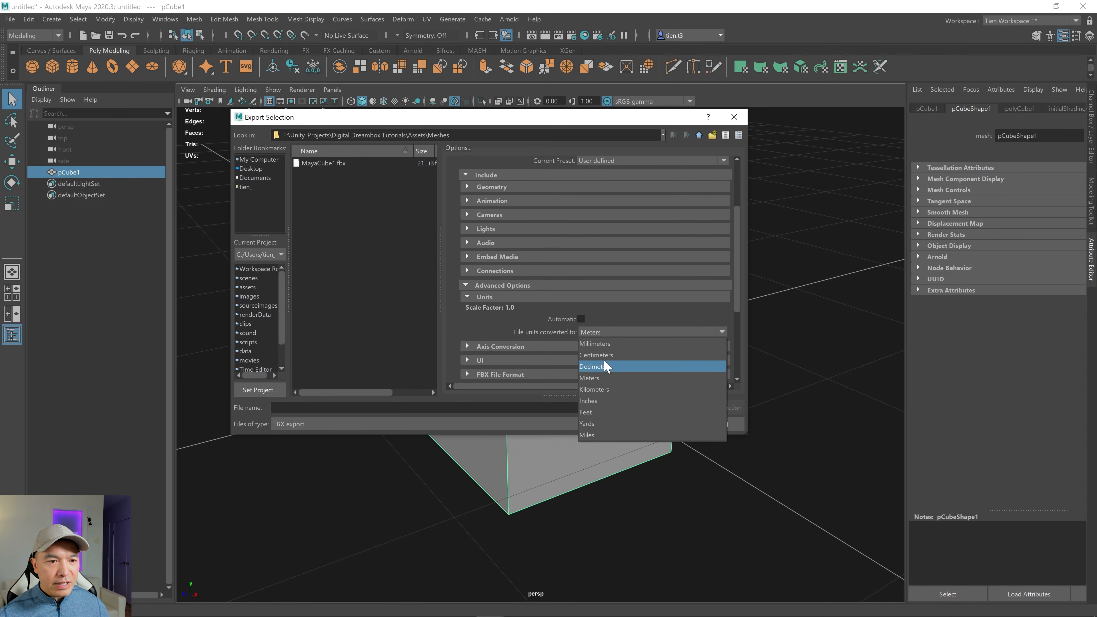
left_click(596, 355)
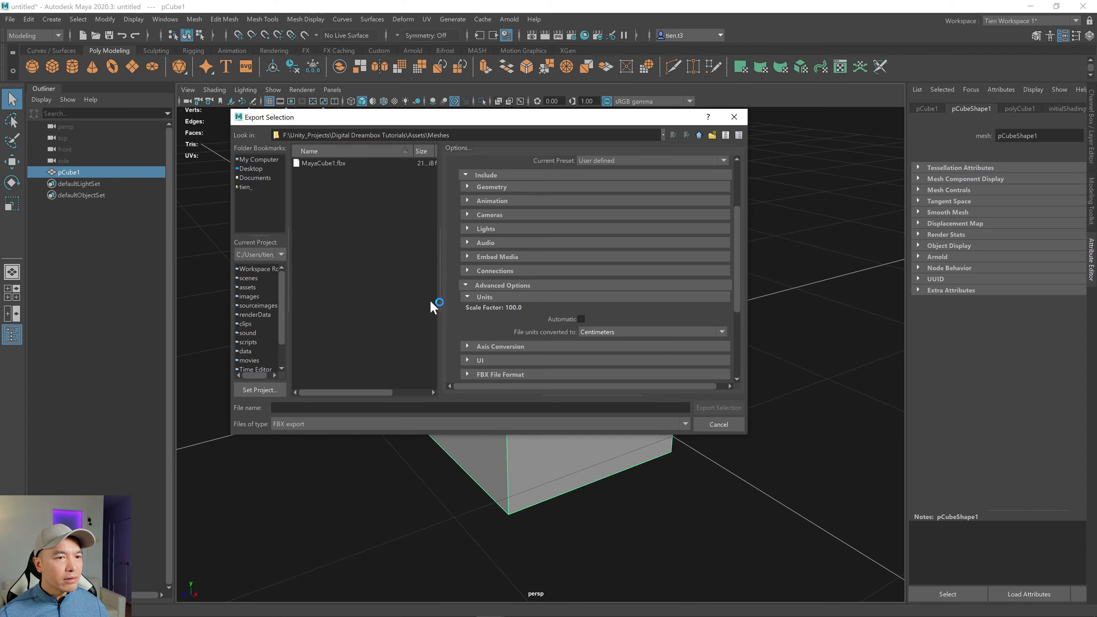
mouse_move(439, 159)
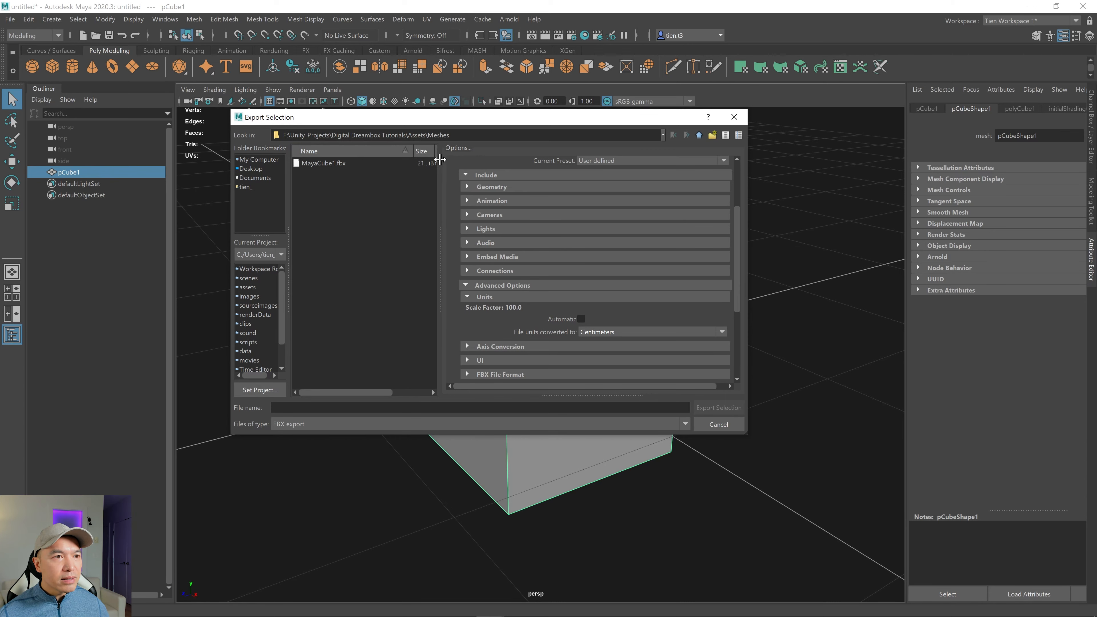
mouse_move(698, 406)
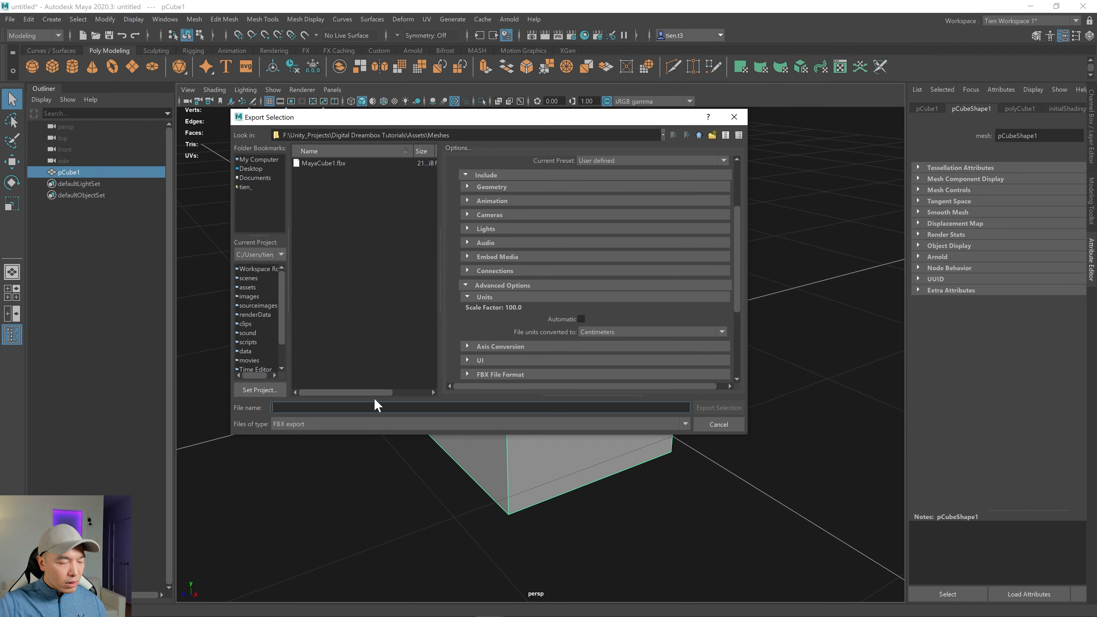
- Name the export MayaCube2 and export it into the Meshes folder
type("MayaC")
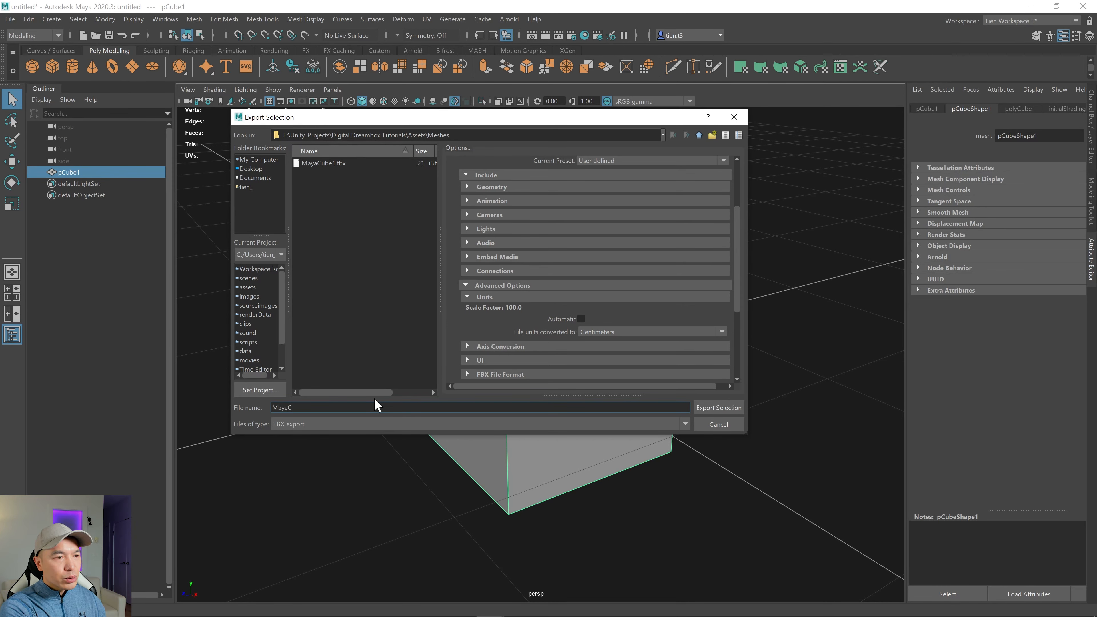
type("ube2")
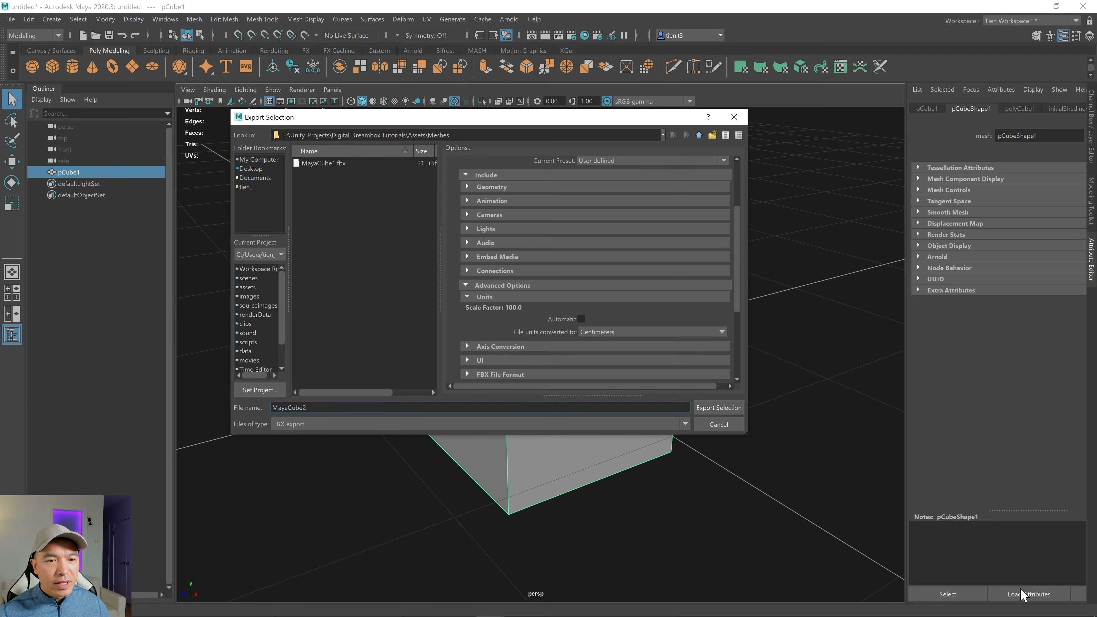
left_click(718, 407)
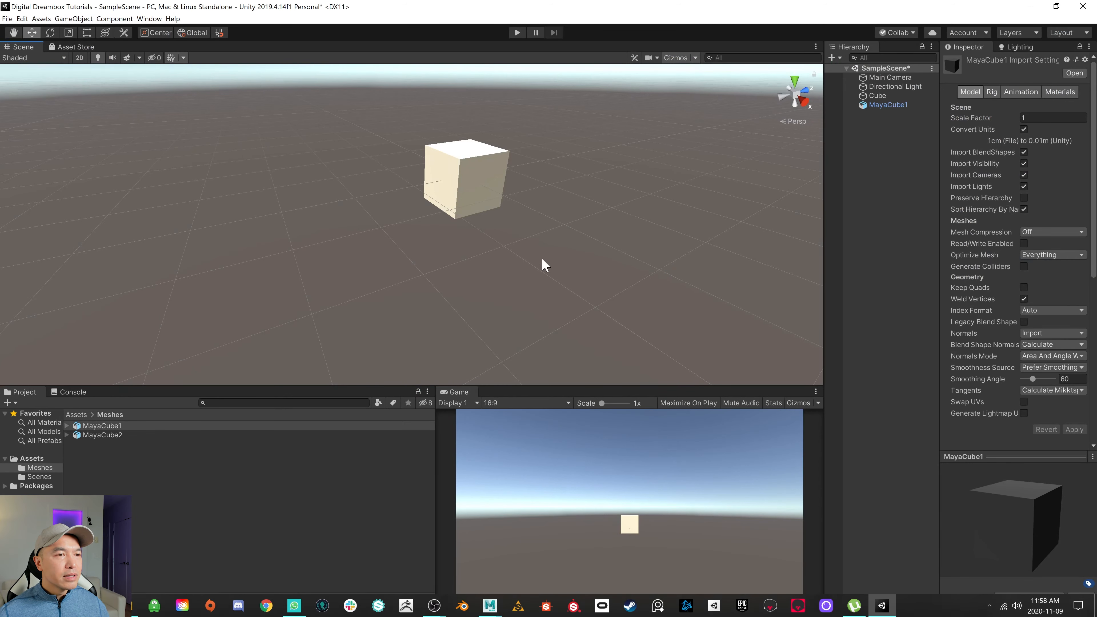
- Select MayaCube2 beside the existing cube and review its Import Settings showing scale factor 1
left_click(102, 435)
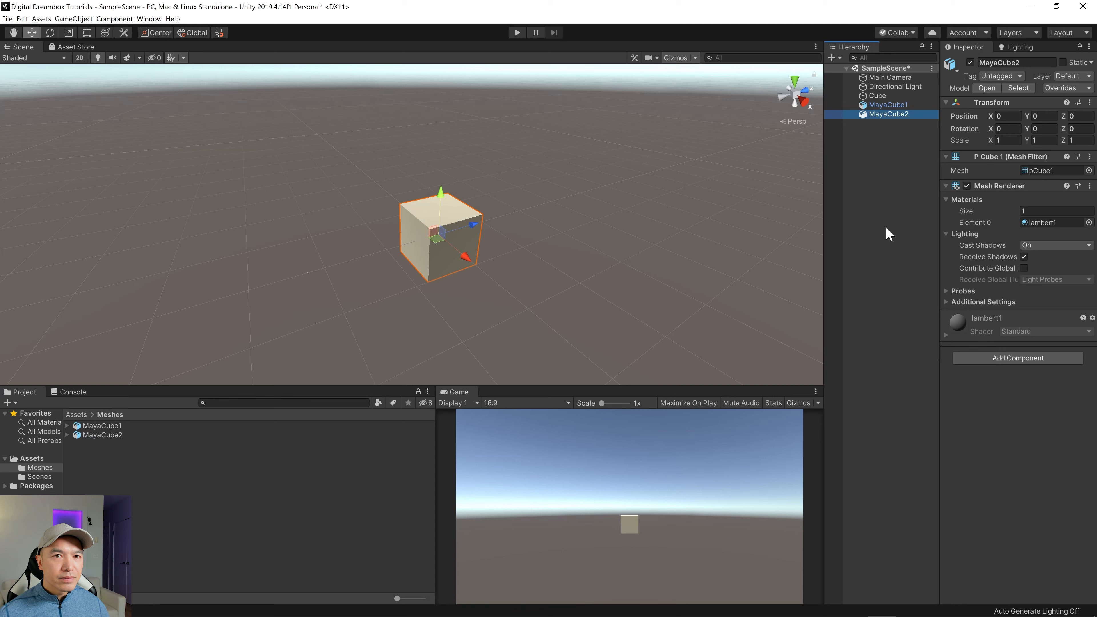
mouse_move(477, 224)
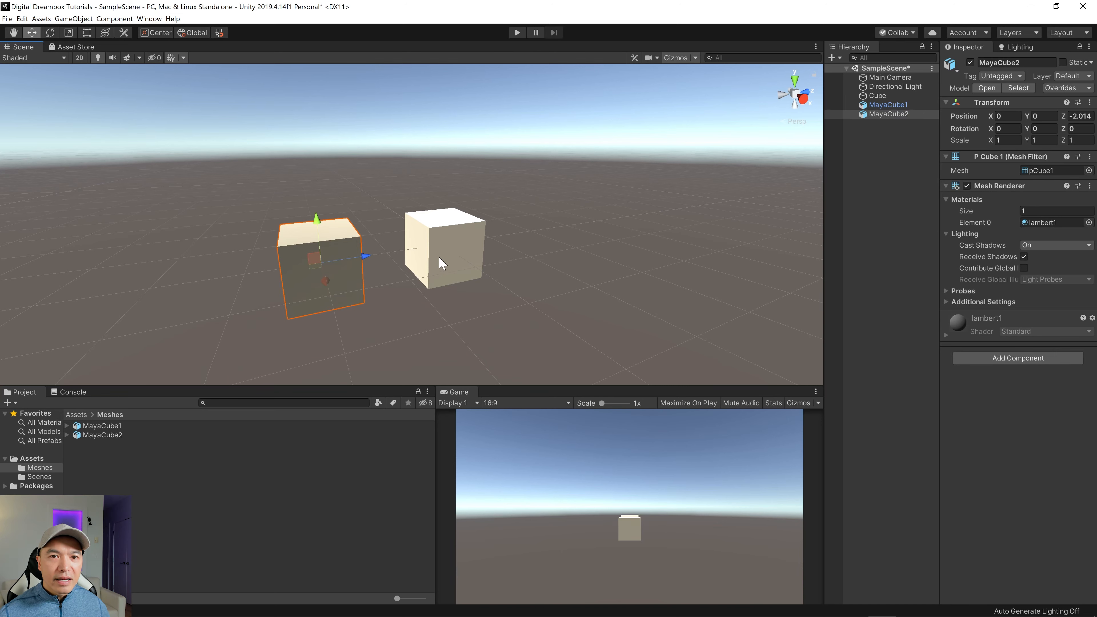
mouse_move(456, 265)
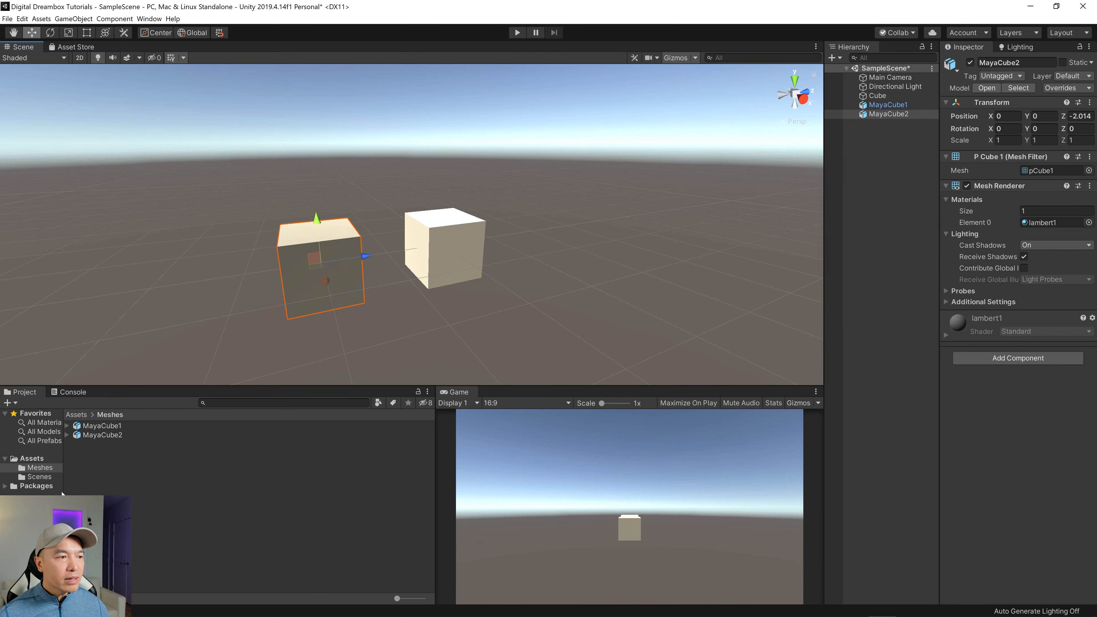
left_click(103, 435)
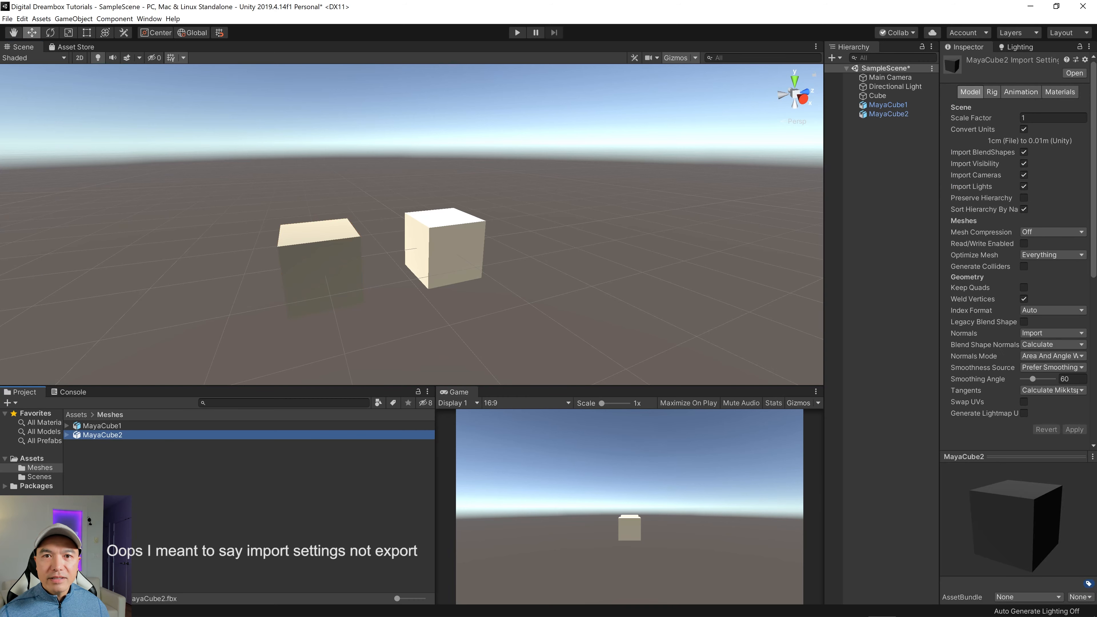